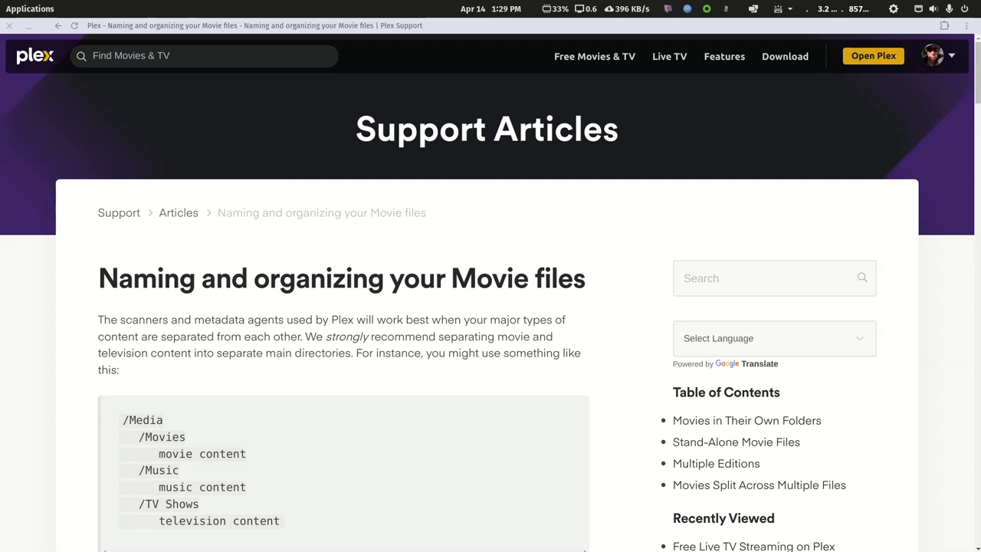
pyautogui.moveTo(908, 241)
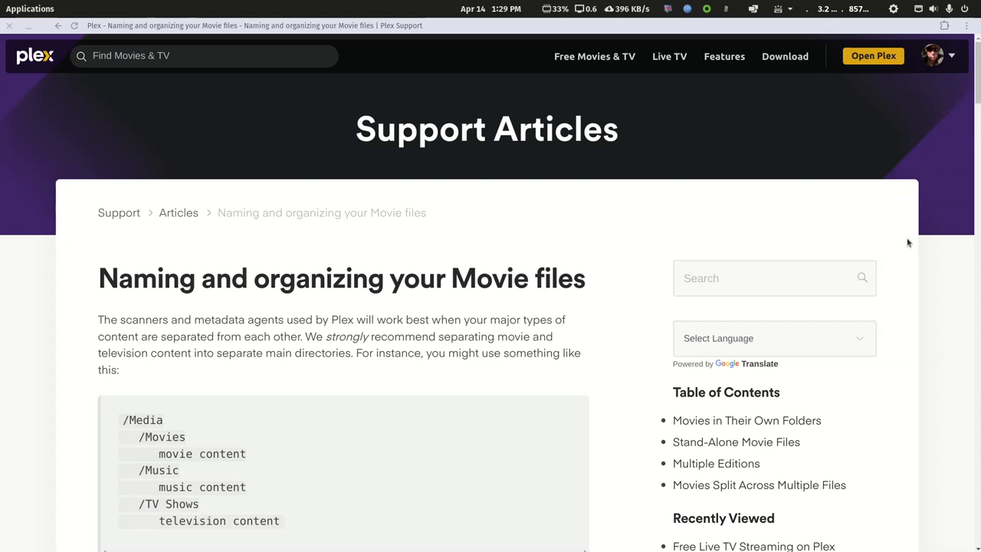
pyautogui.moveTo(917, 243)
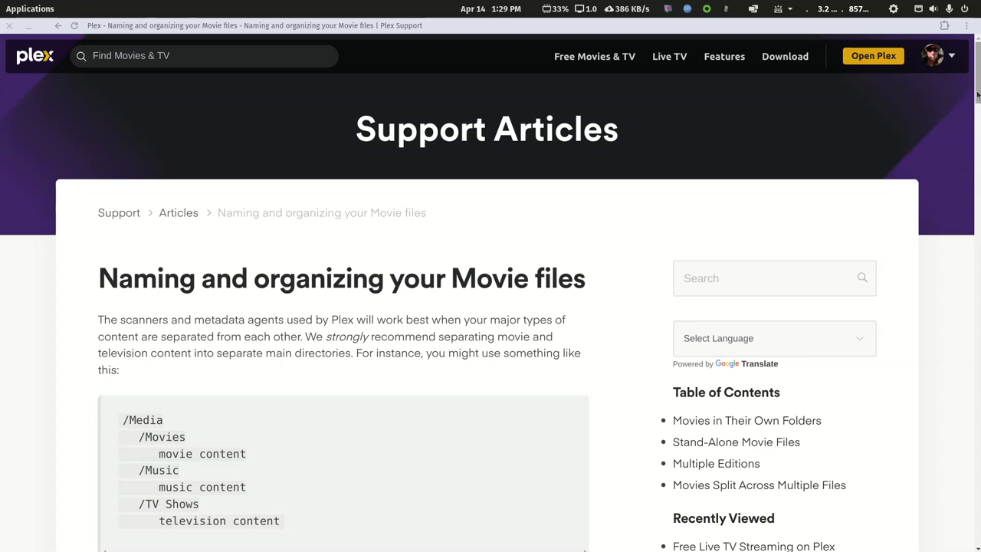
# Scroll the Plex movie-naming article to the curly-brace ID examples and select {tmdb-272}.
pyautogui.scroll(-3)
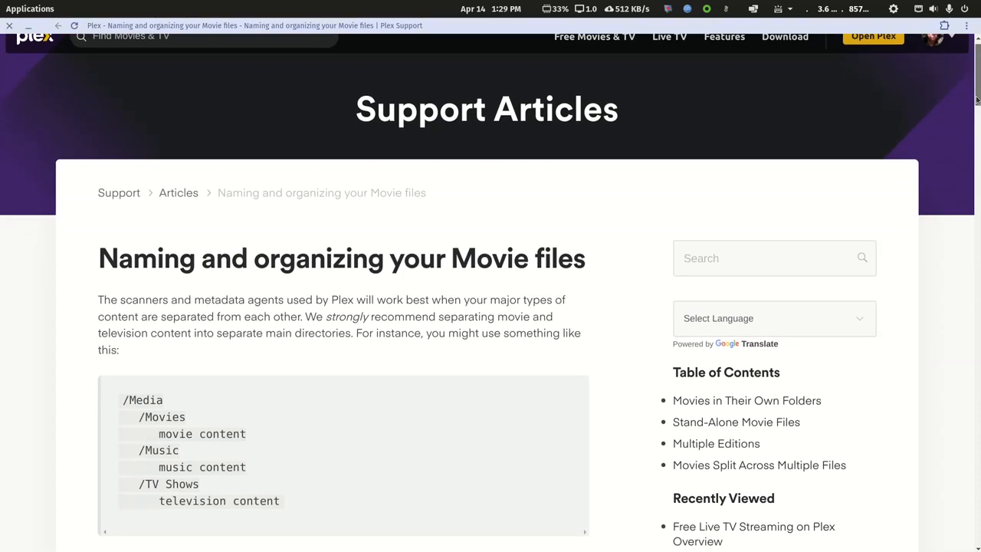
pyautogui.scroll(-3)
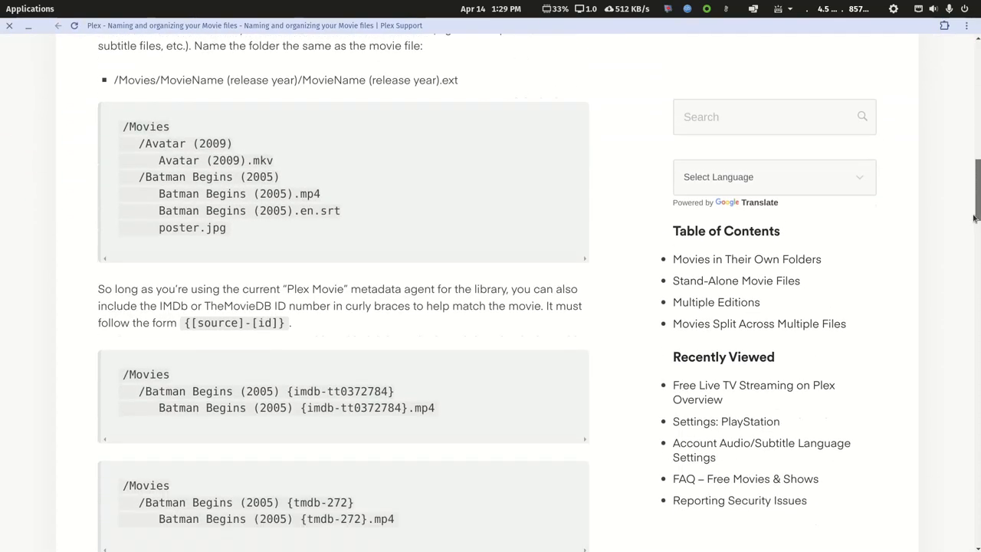
pyautogui.scroll(-3)
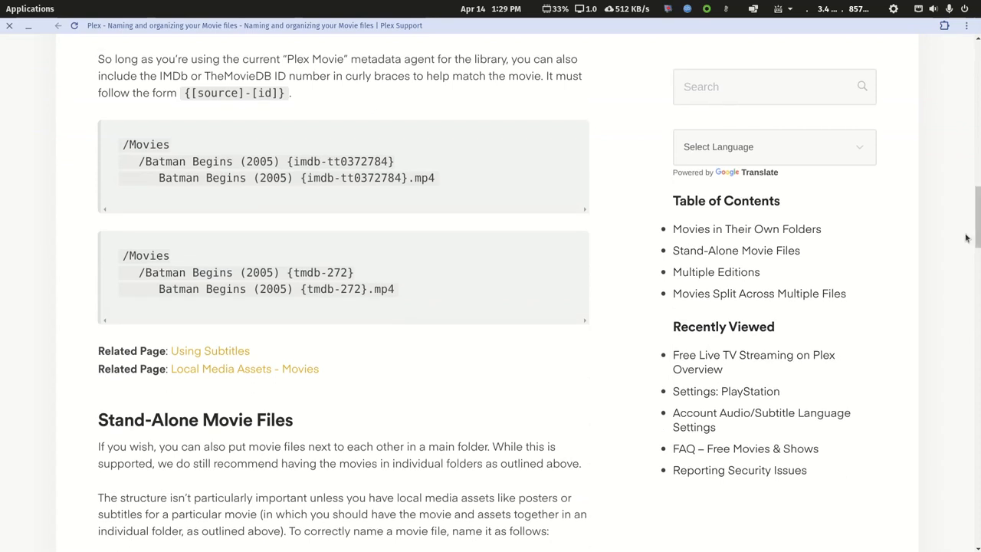
pyautogui.moveTo(949, 224)
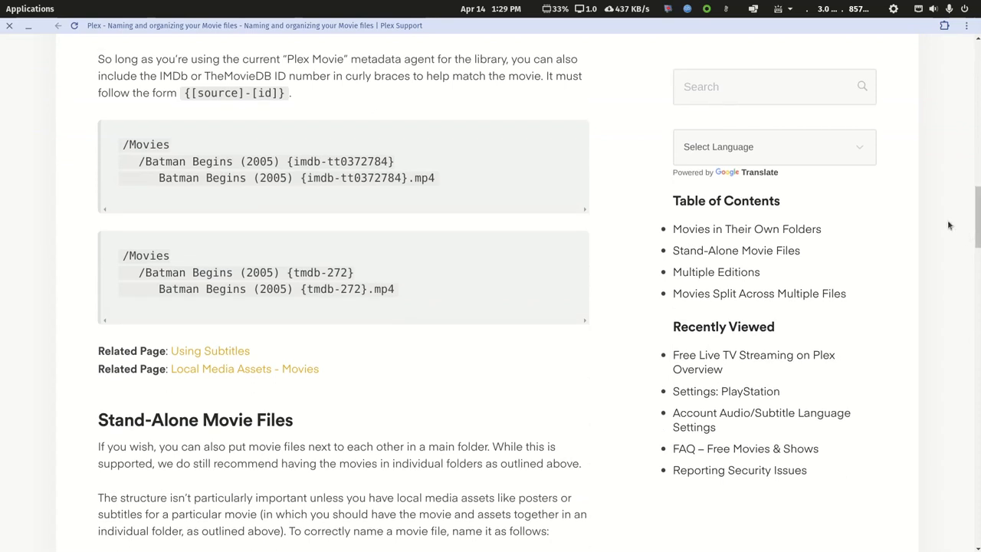
pyautogui.moveTo(533, 234)
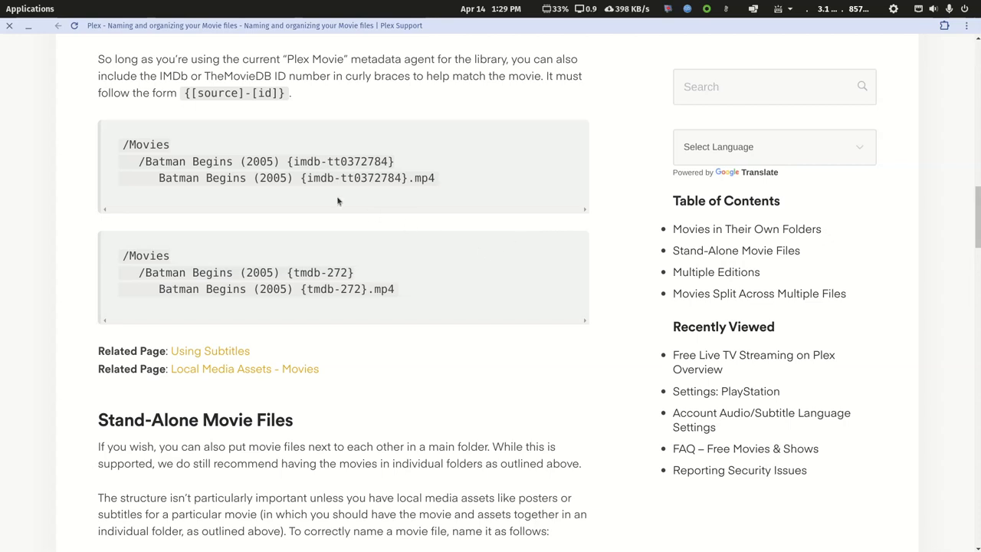
pyautogui.moveTo(315, 193)
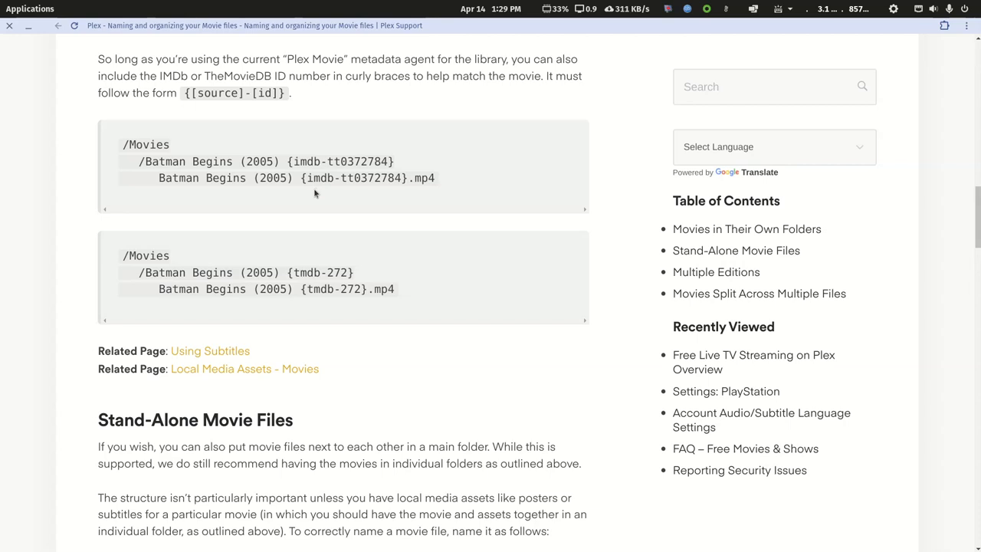
pyautogui.moveTo(322, 202)
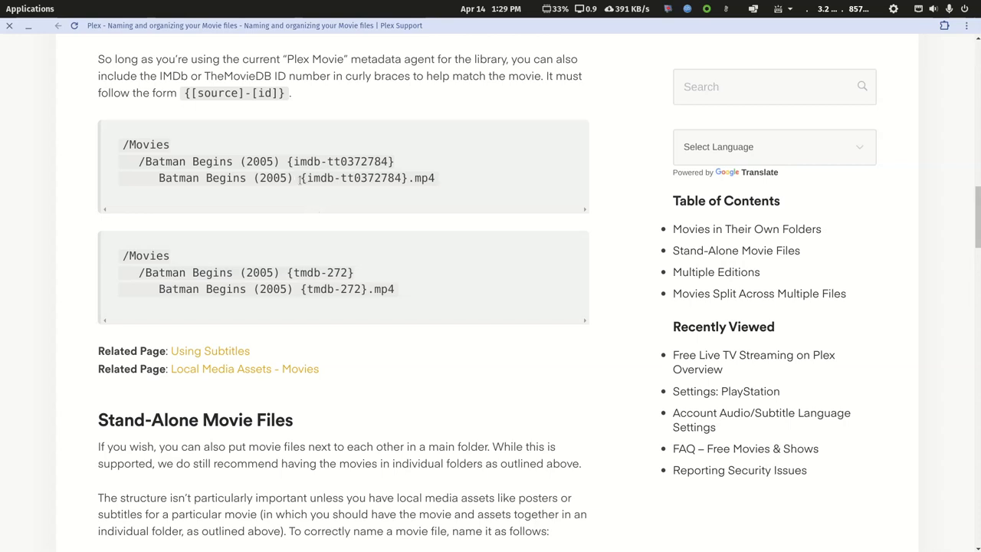
pyautogui.doubleClick(351, 178)
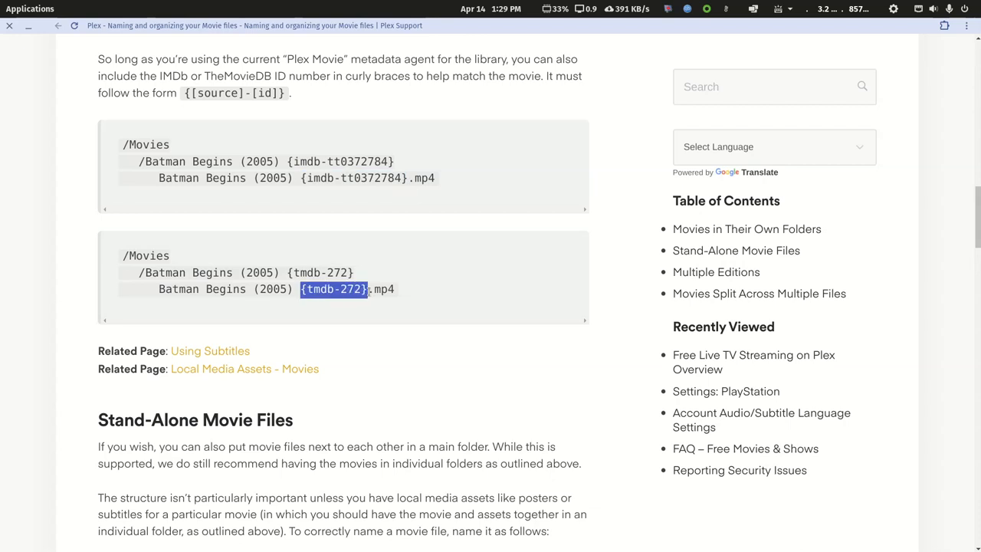
pyautogui.moveTo(452, 283)
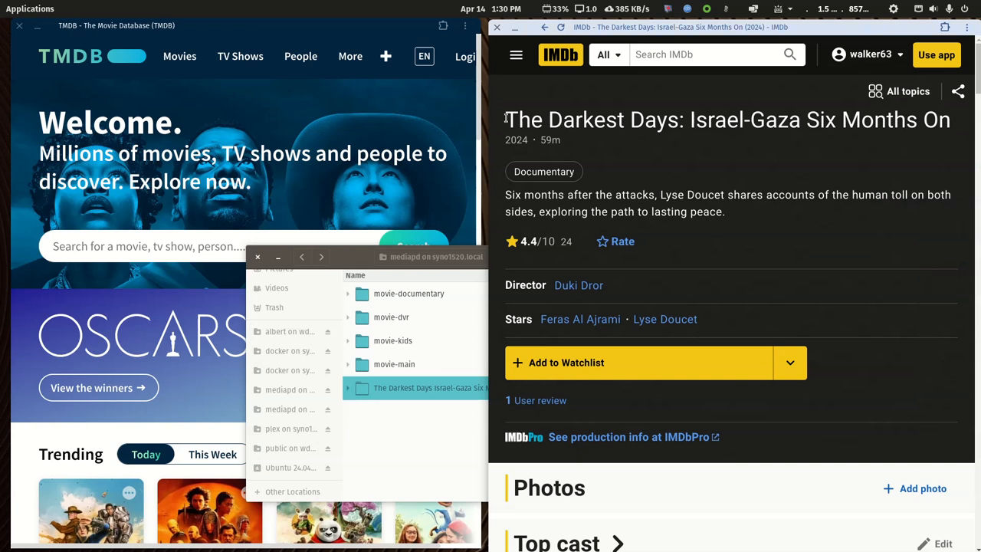
# Search TMDB for 'The Darkest Days: Israel-Gaza Six Months On' and view the empty Movies results.
pyautogui.tripleClick(721, 119)
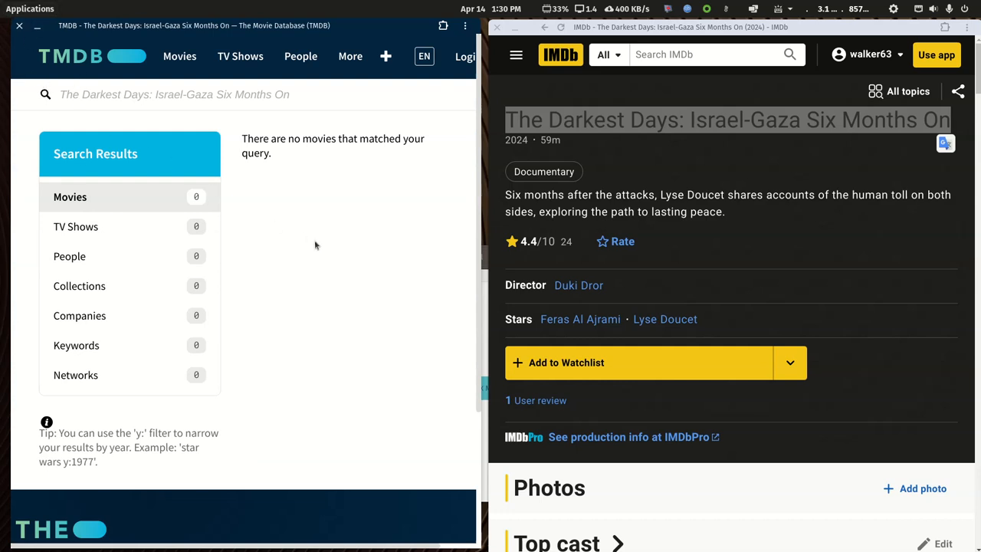
pyautogui.moveTo(319, 248)
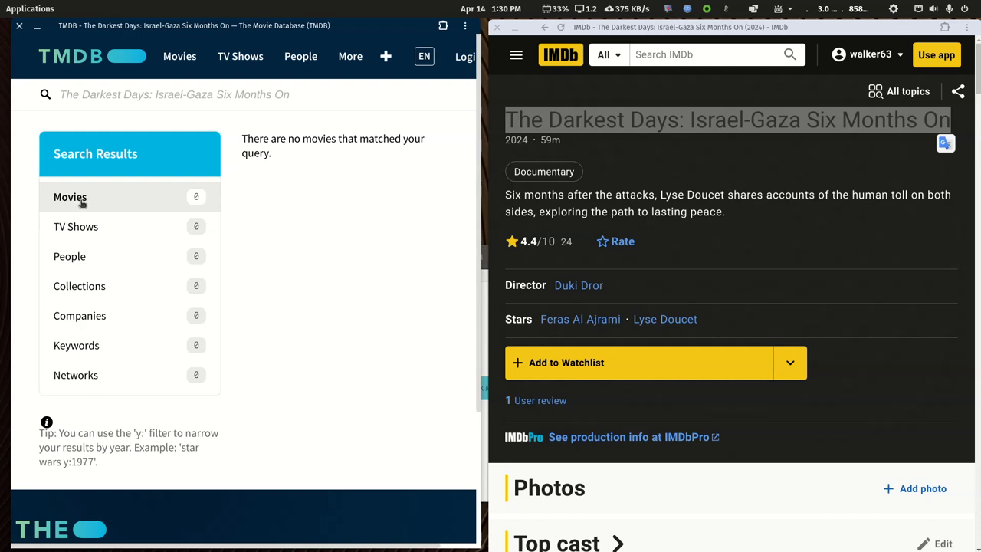
pyautogui.click(179, 56)
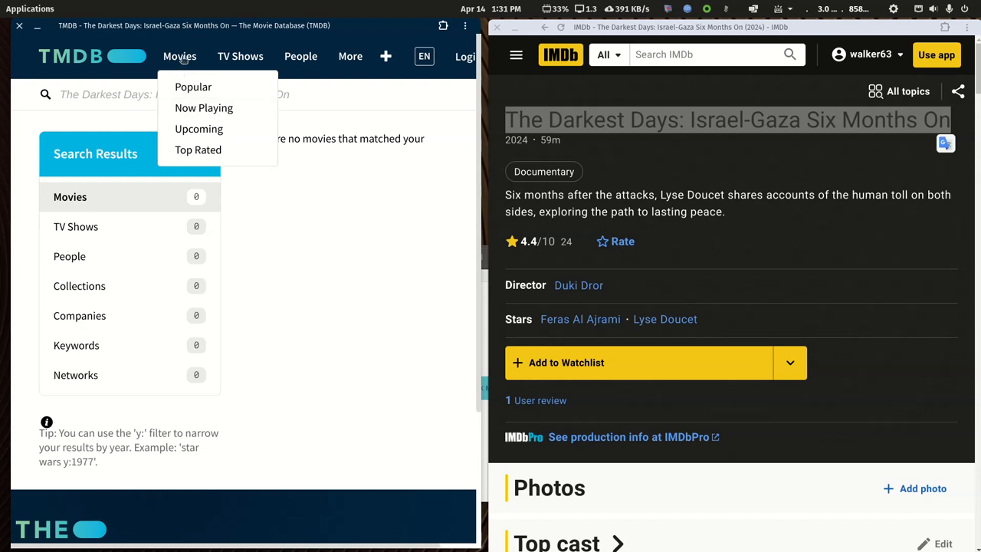
pyautogui.moveTo(756, 256)
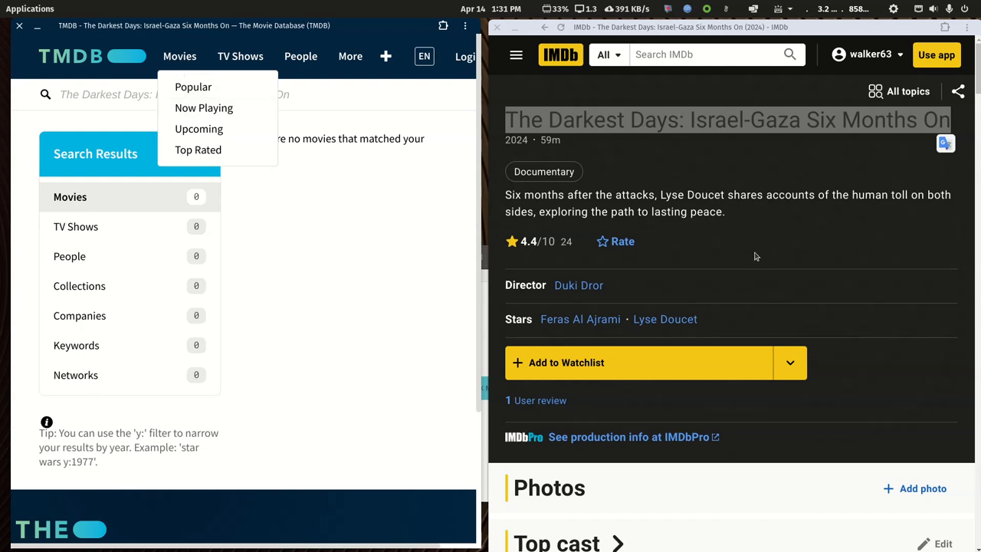
pyautogui.moveTo(751, 257)
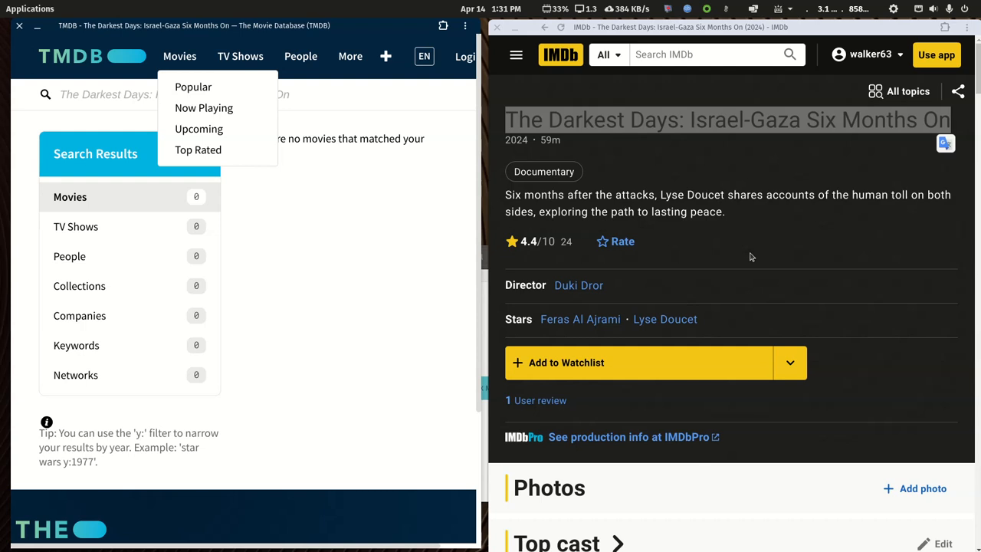
pyautogui.moveTo(311, 370)
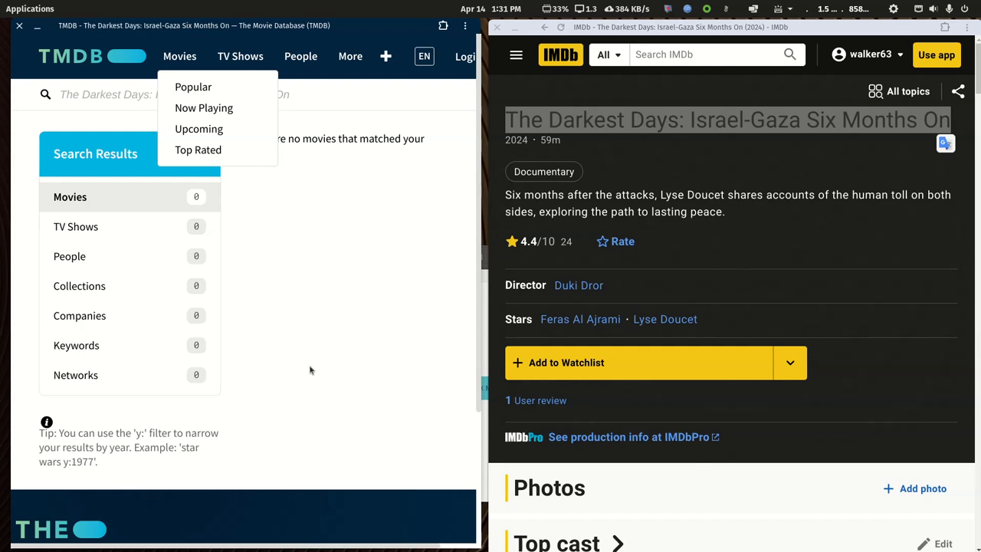
# Open the Dune: Part Two page from TMDB's Popular movies list.
pyautogui.click(194, 86)
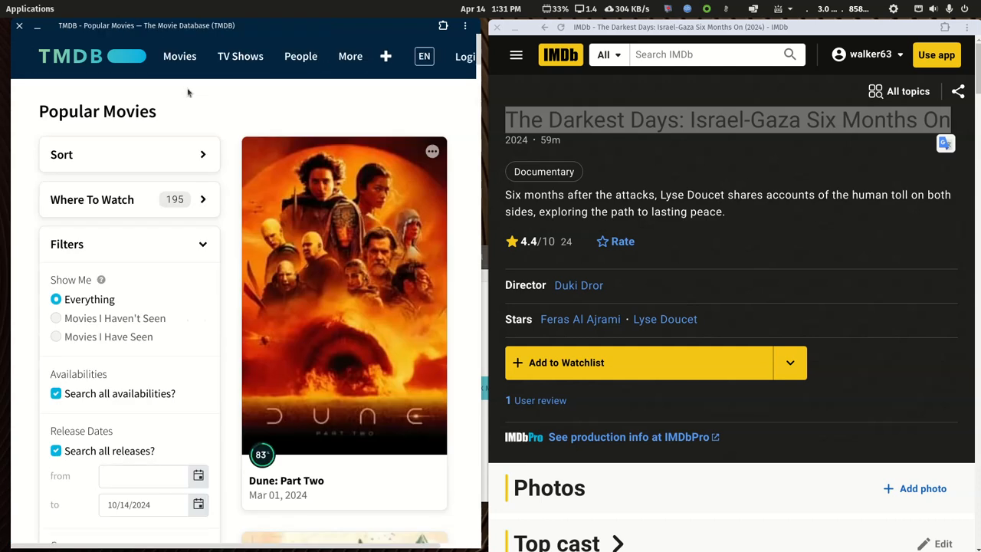
pyautogui.moveTo(348, 382)
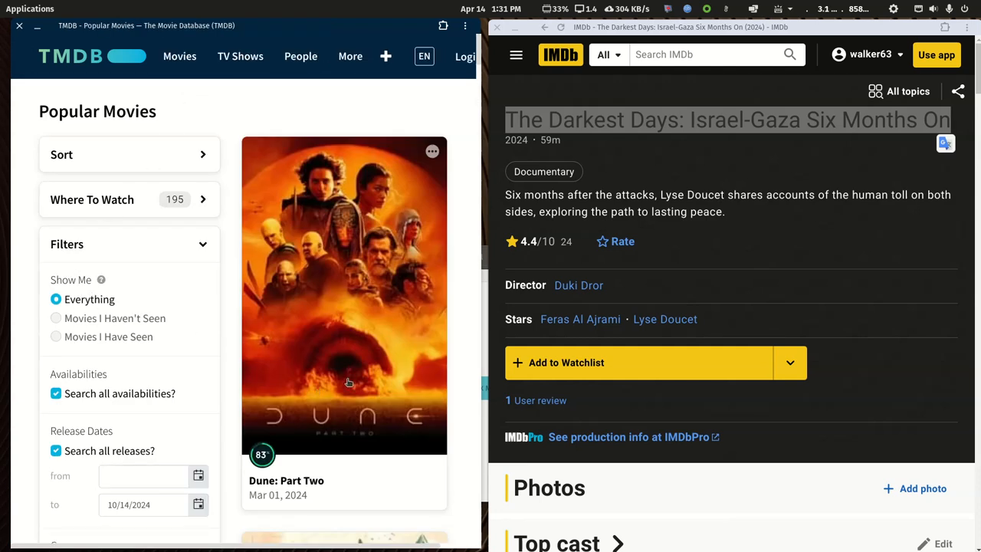
pyautogui.click(345, 297)
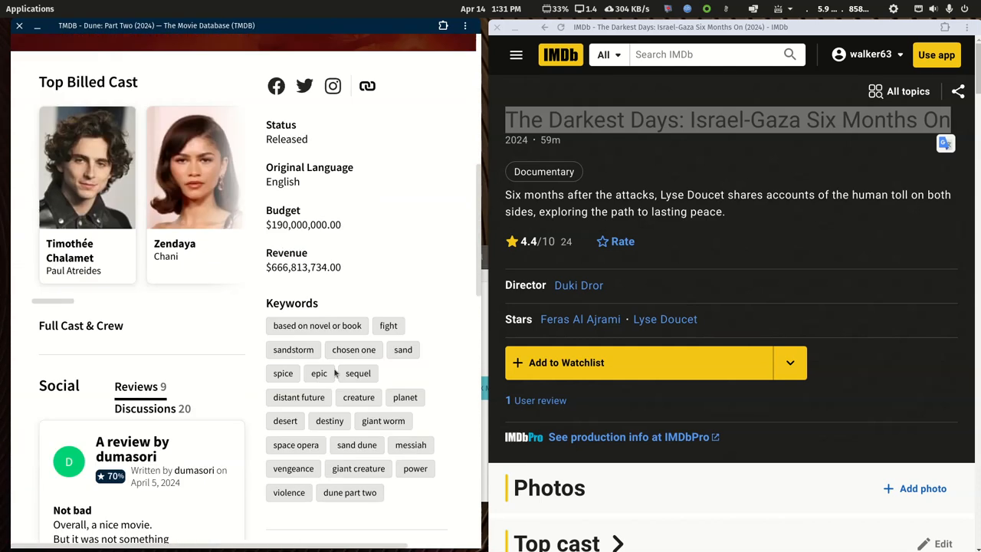
pyautogui.scroll(-3)
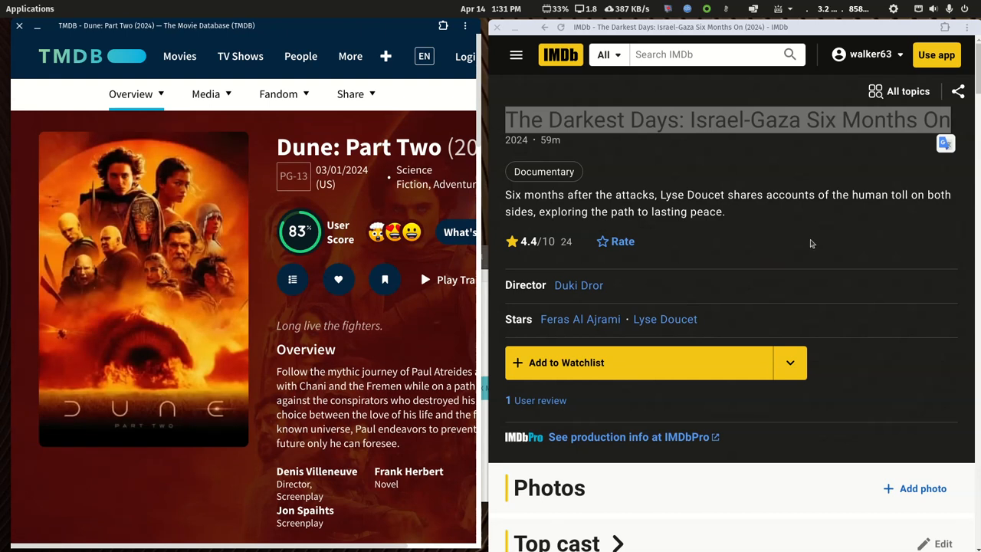
pyautogui.tripleClick(720, 120)
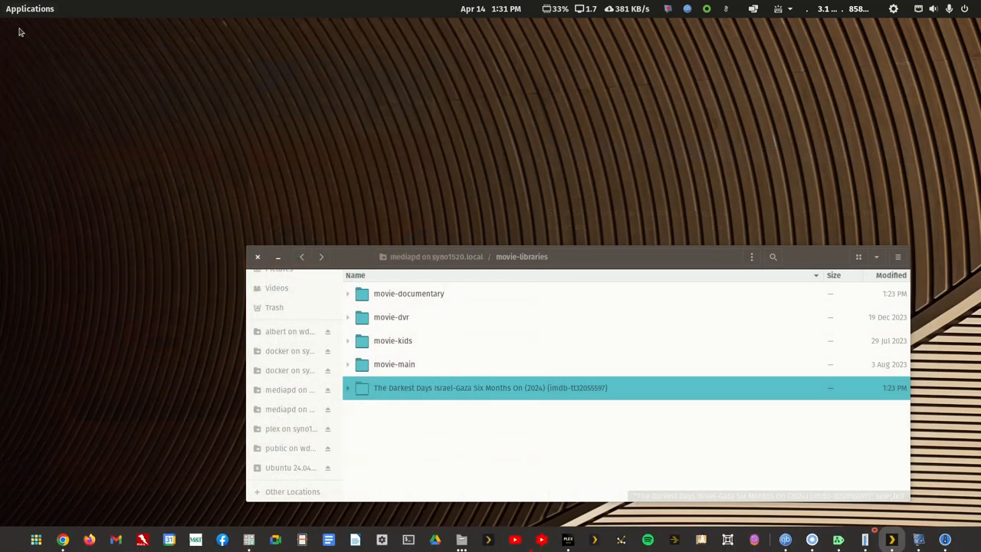
pyautogui.moveTo(66, 132)
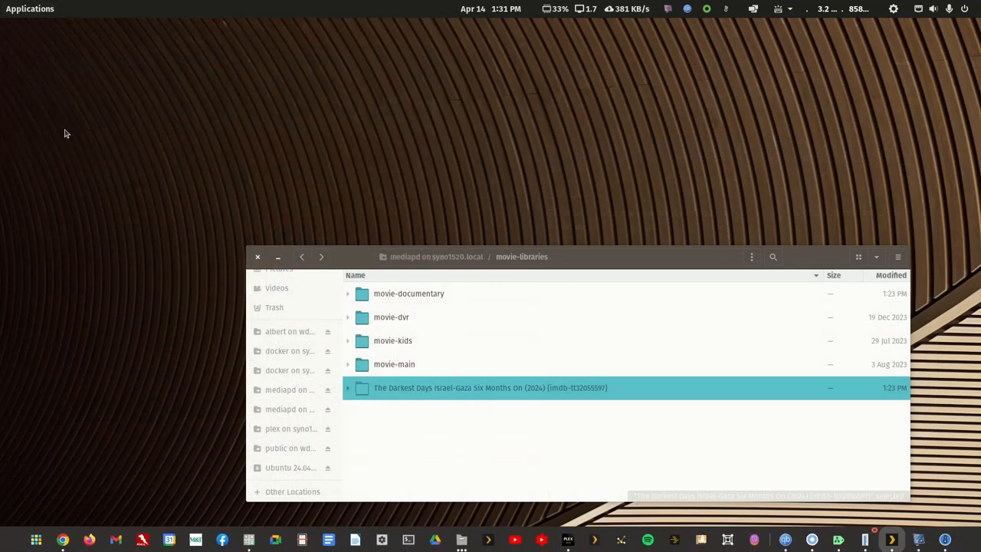
pyautogui.moveTo(355, 275)
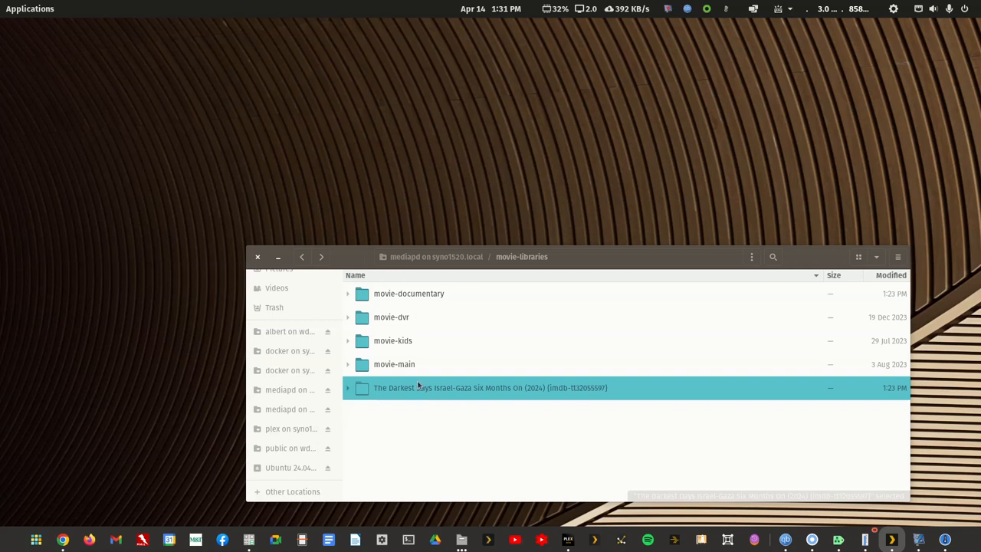
pyautogui.moveTo(419, 395)
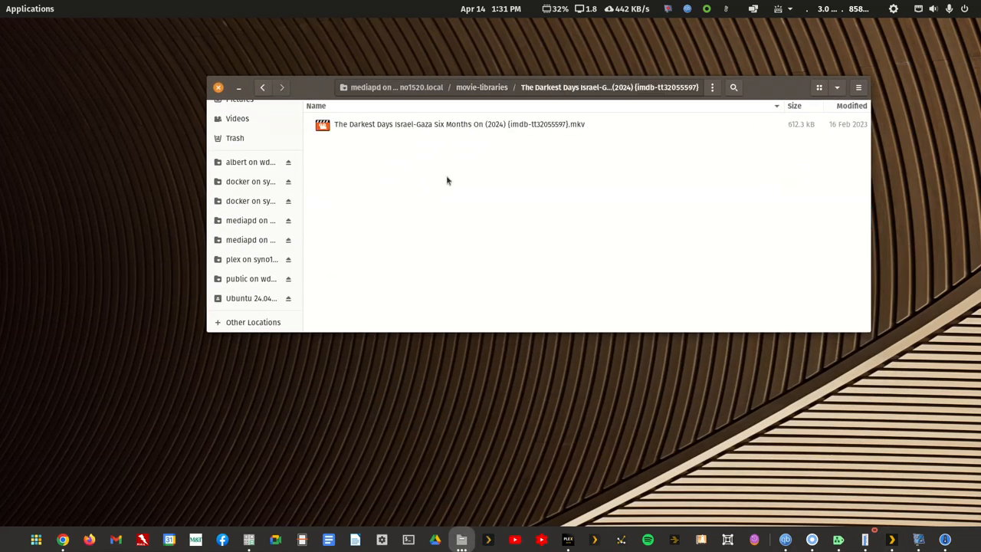
pyautogui.moveTo(467, 128)
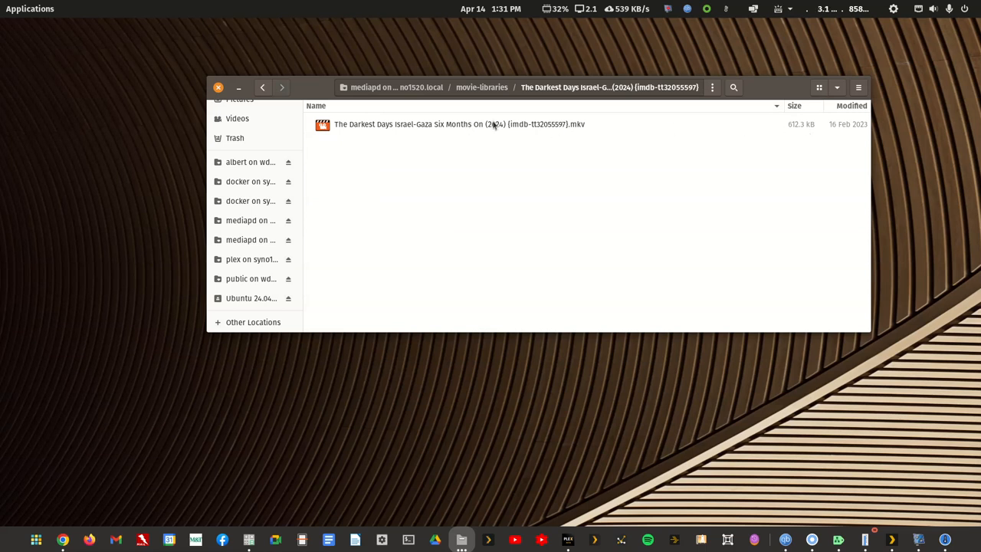
# Play the documentary's {imdb-tt32055597} .mkv briefly in VLC, then close it.
pyautogui.click(459, 124)
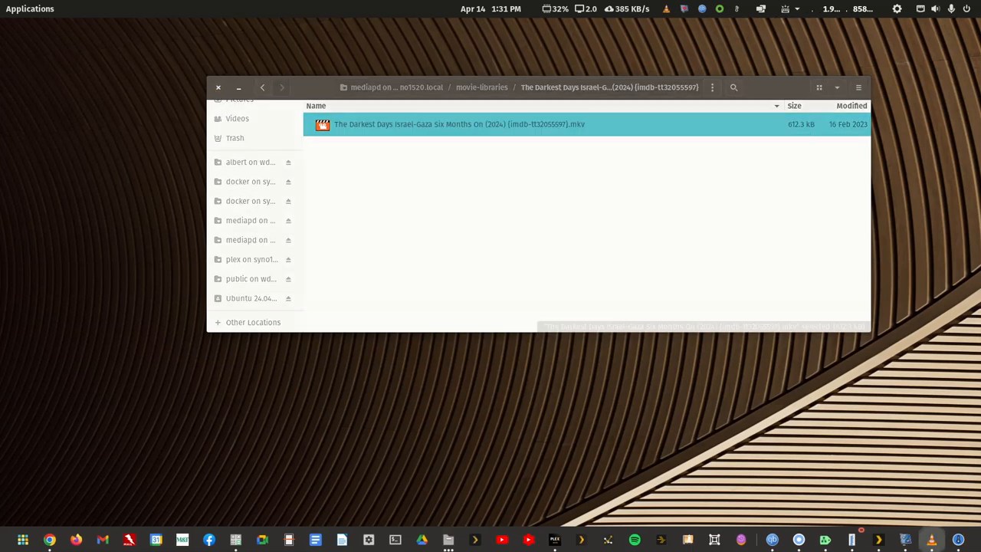
pyautogui.doubleClick(451, 123)
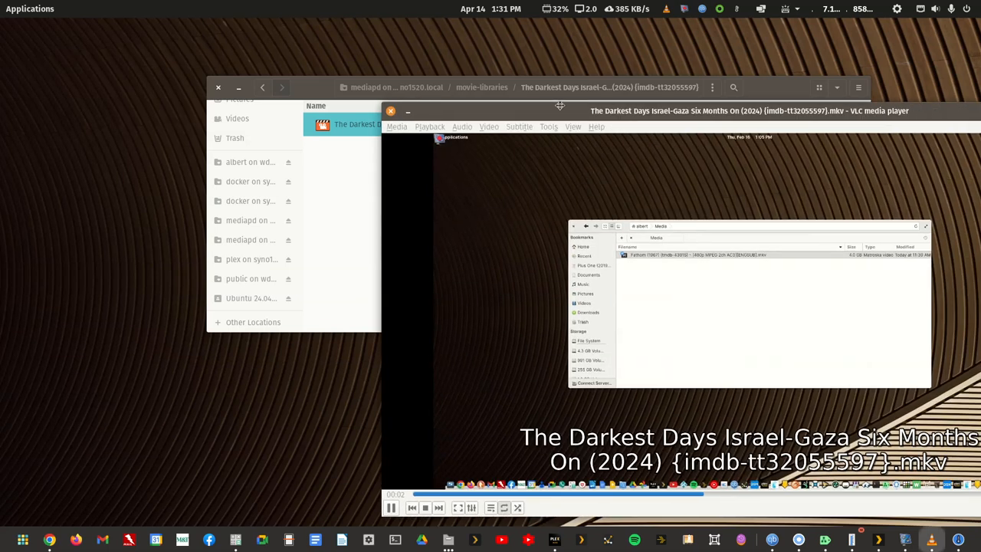
pyautogui.click(391, 112)
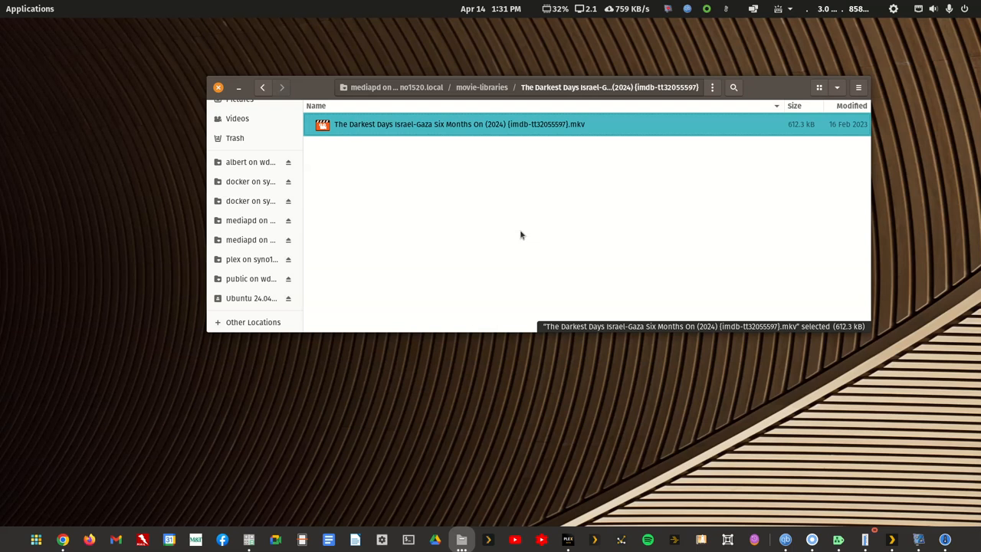
pyautogui.moveTo(518, 172)
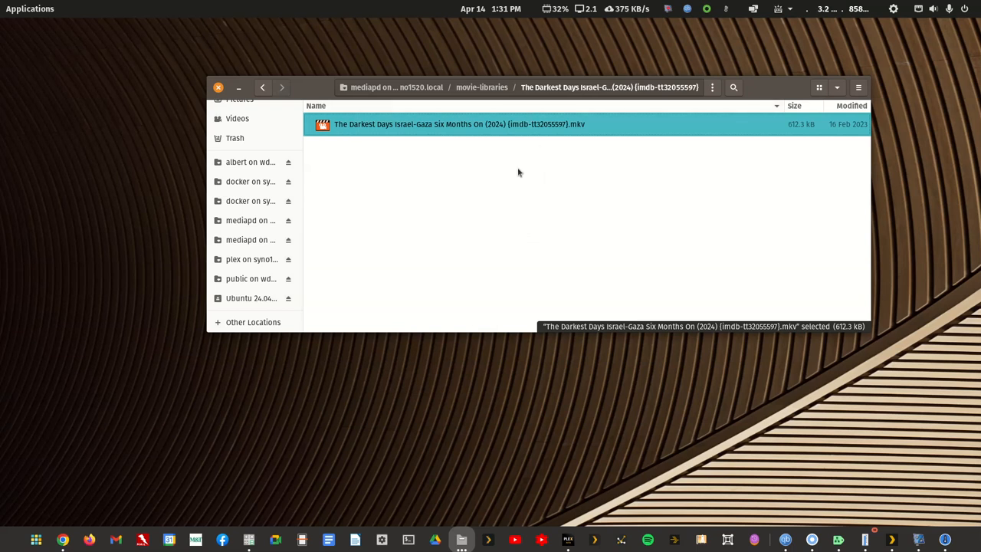
pyautogui.moveTo(454, 178)
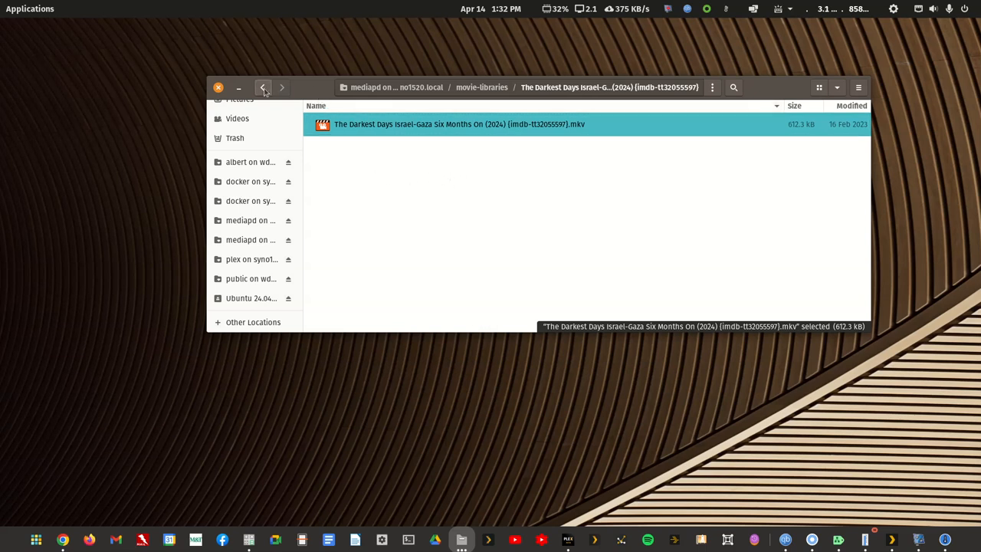
# Run FileBot's Movie - TMDB Rename Only preset on the documentary with a shortened movie name.
pyautogui.click(263, 87)
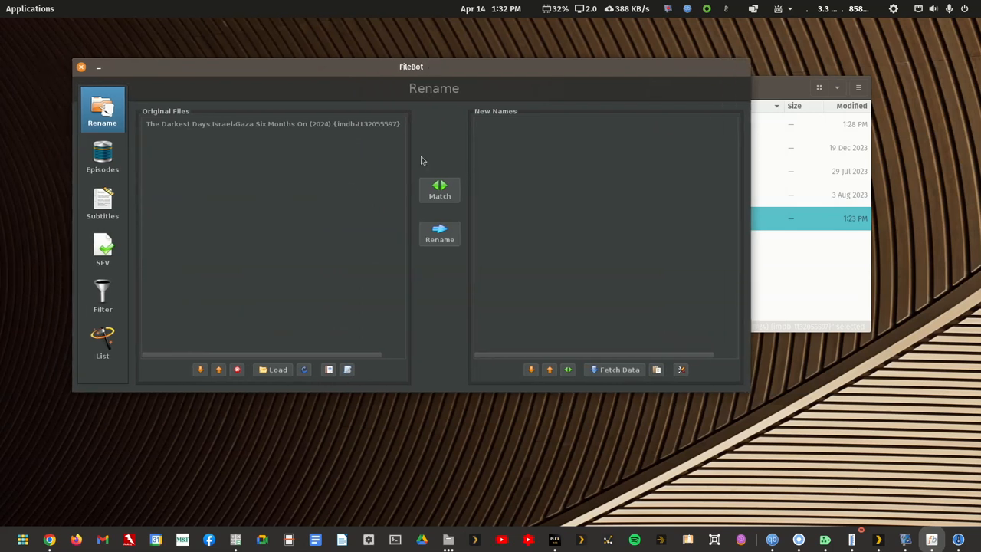
pyautogui.click(346, 370)
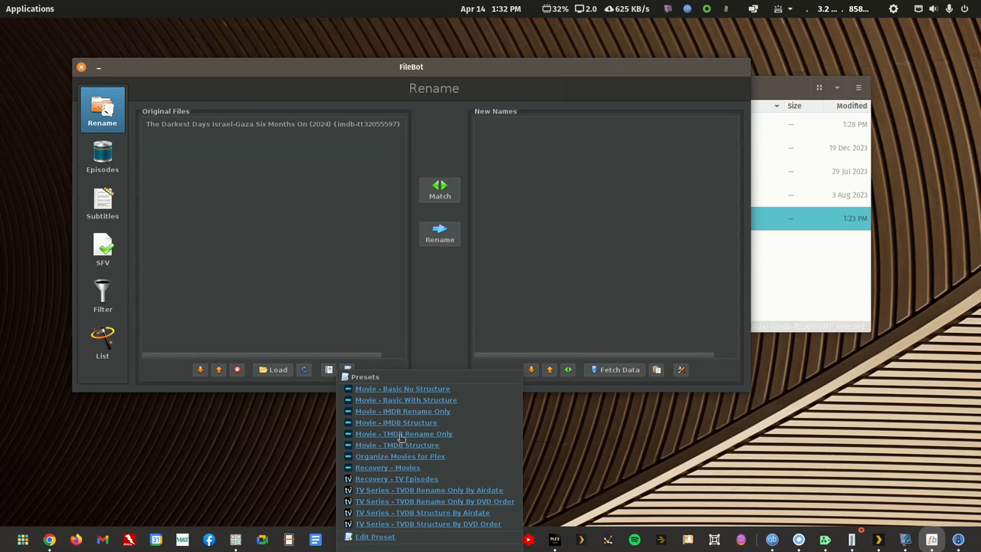
pyautogui.moveTo(396, 422)
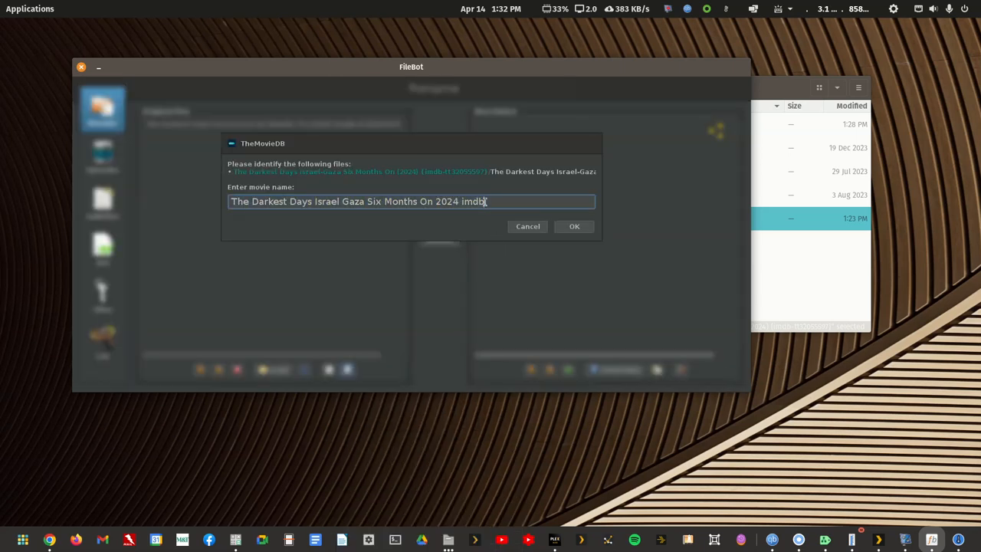
pyautogui.press('BackSpace')
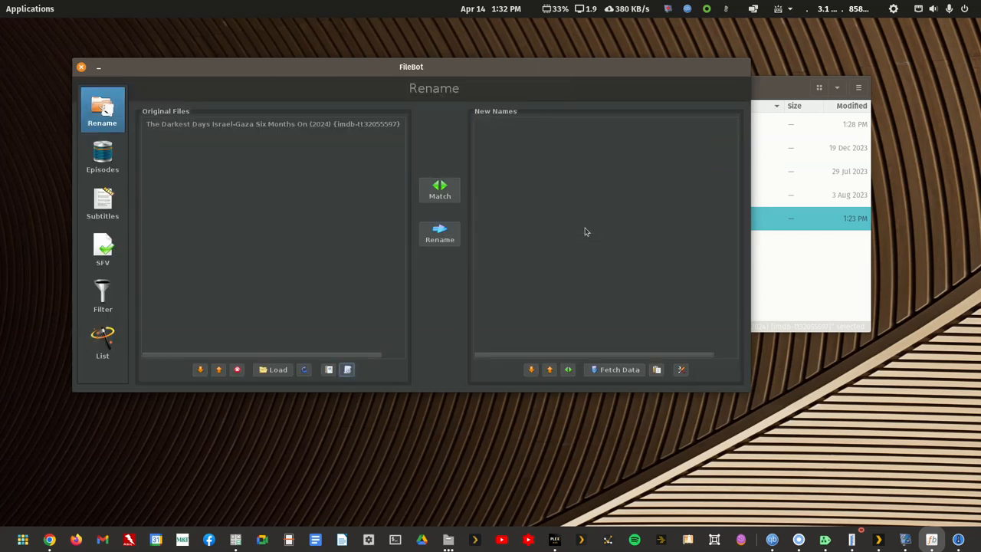
pyautogui.moveTo(583, 233)
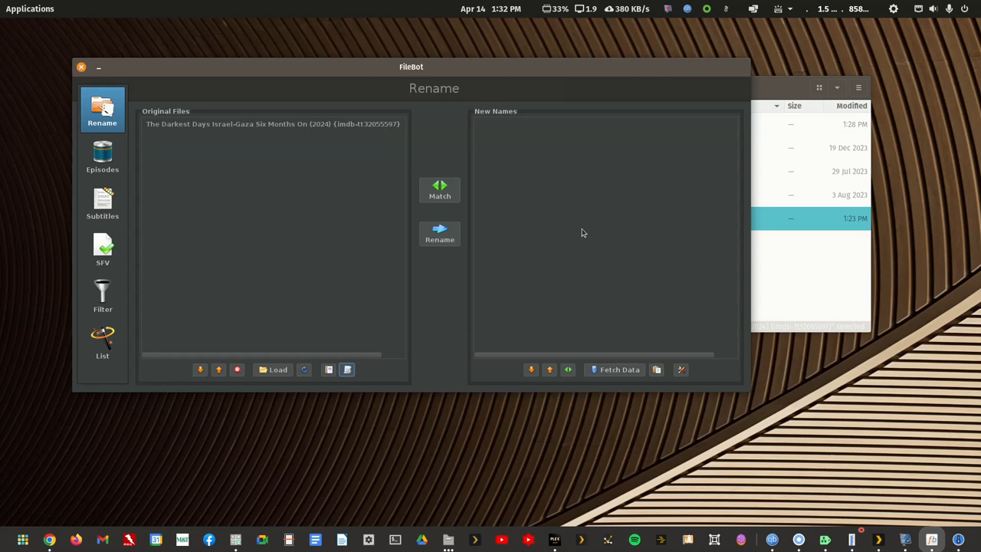
pyautogui.moveTo(392, 348)
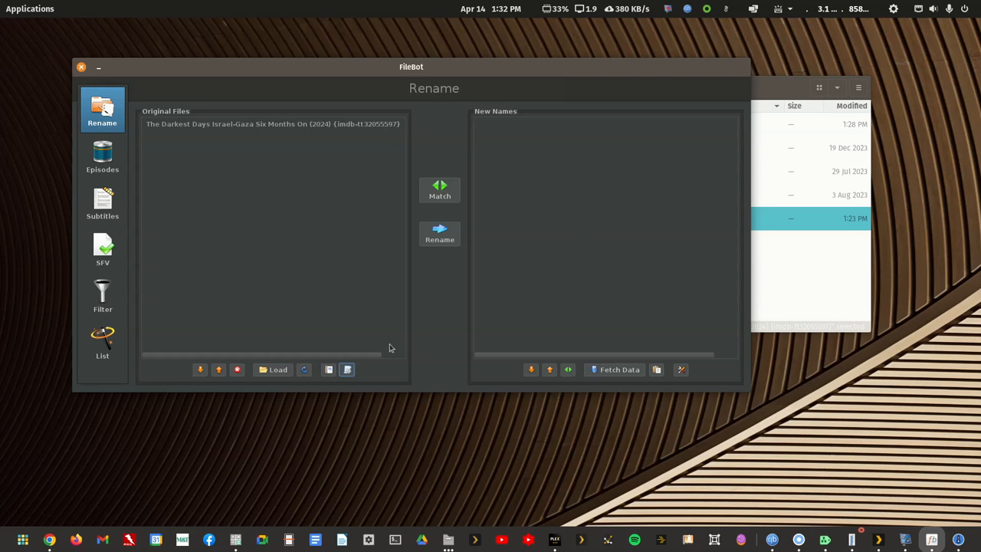
pyautogui.click(346, 369)
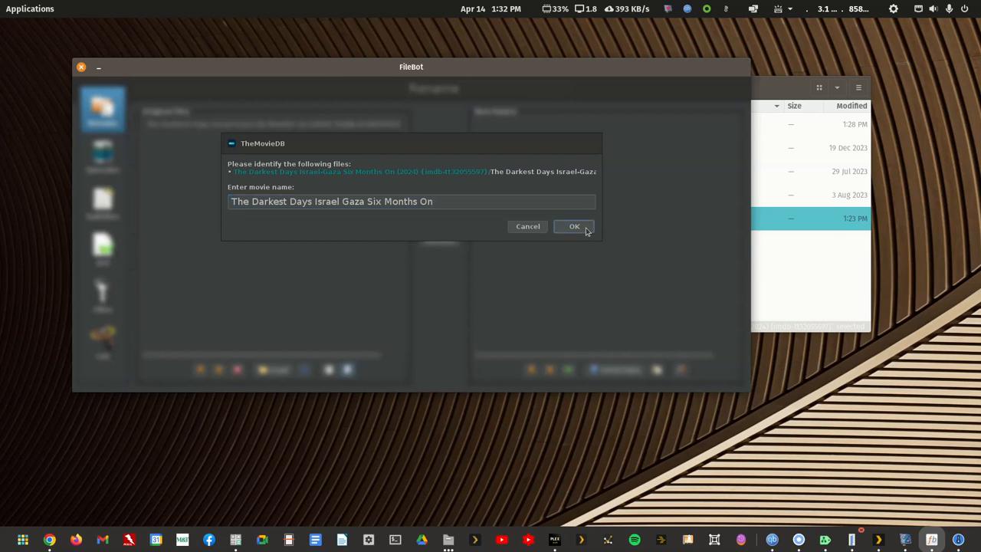
pyautogui.click(574, 226)
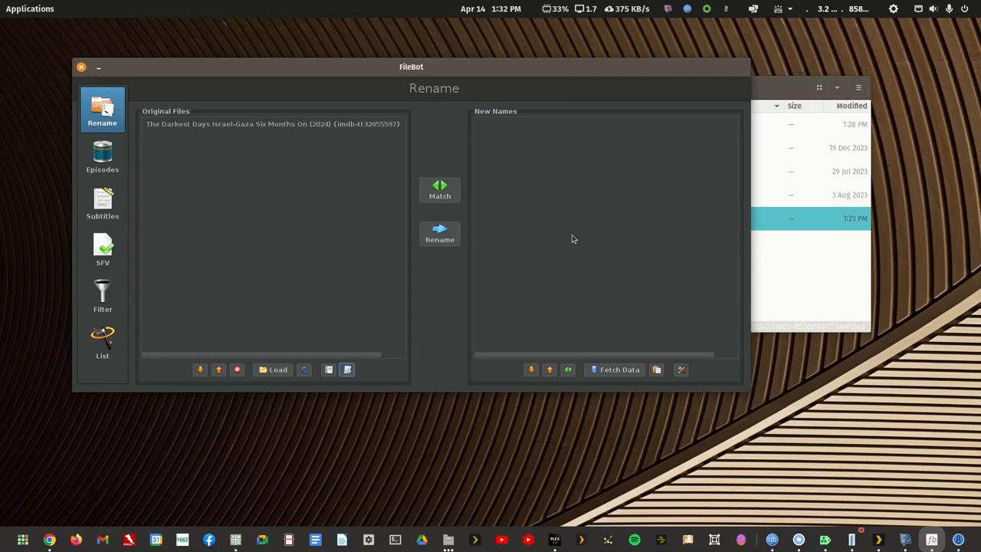
pyautogui.moveTo(565, 240)
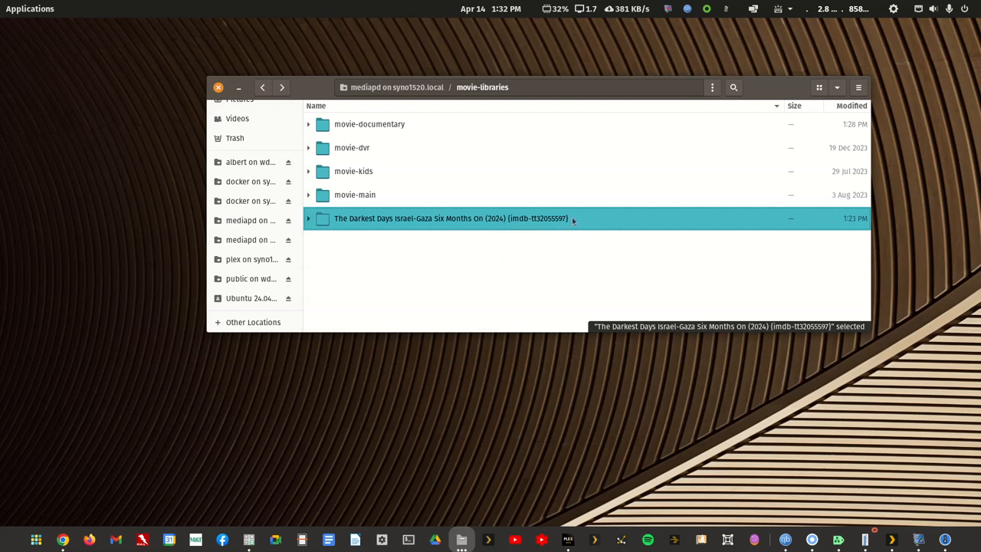
pyautogui.moveTo(510, 223)
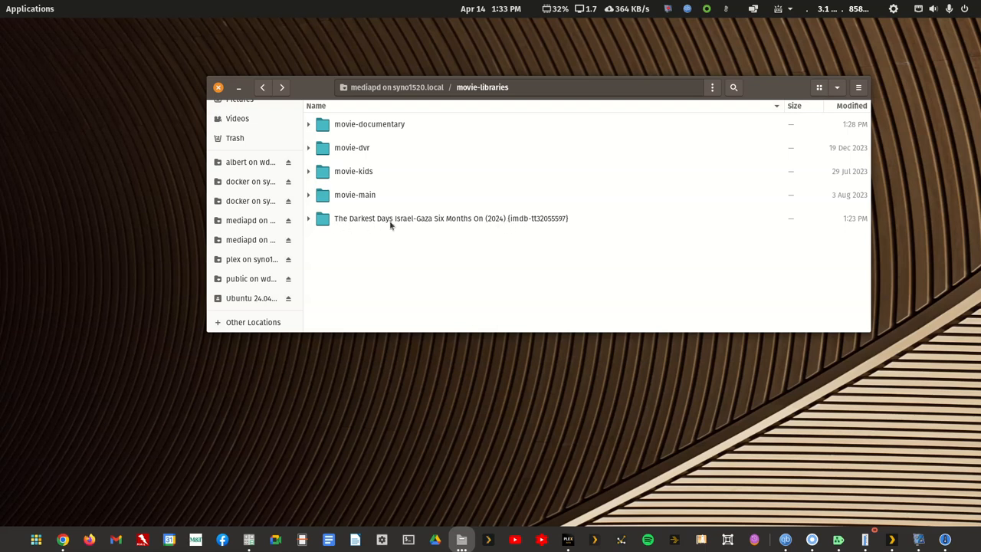
pyautogui.moveTo(377, 232)
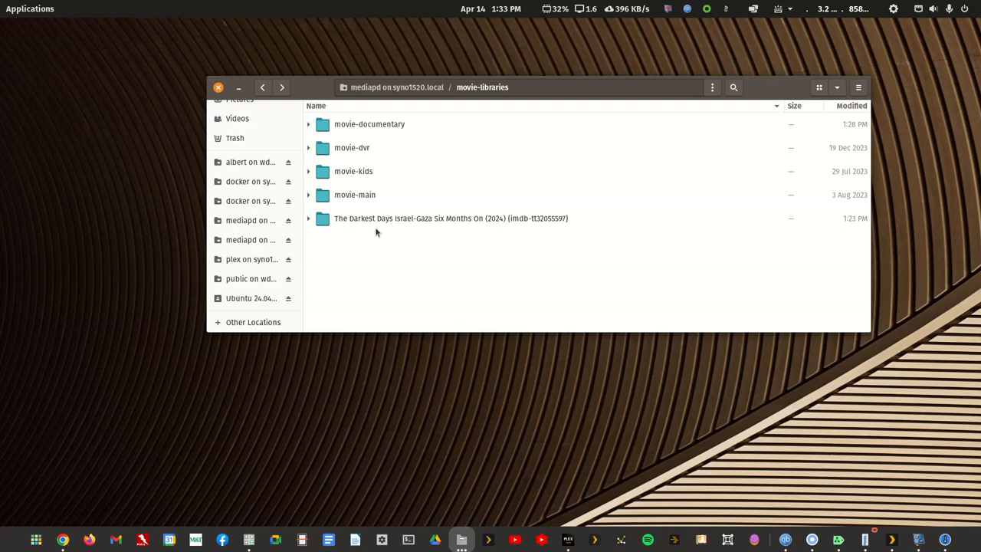
pyautogui.moveTo(390, 230)
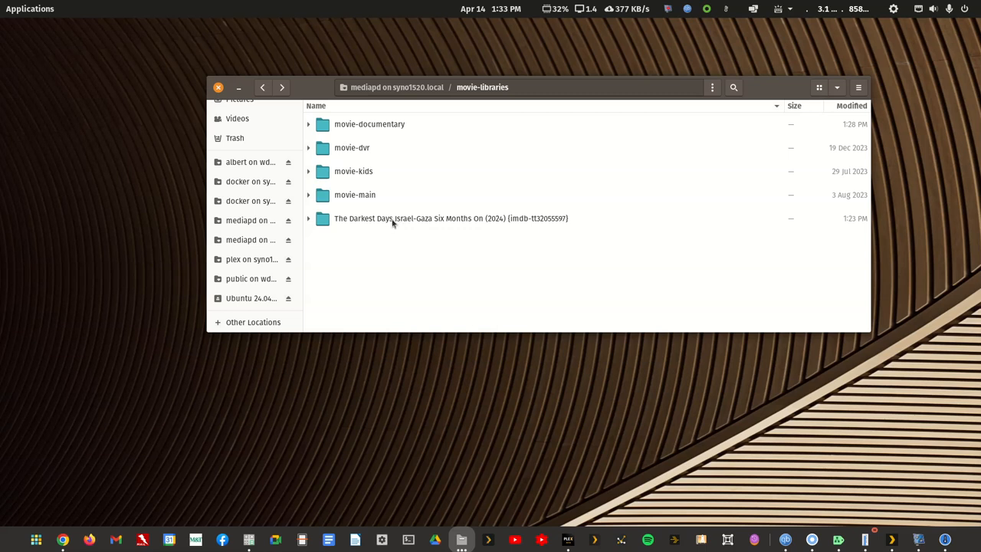
pyautogui.moveTo(351, 224)
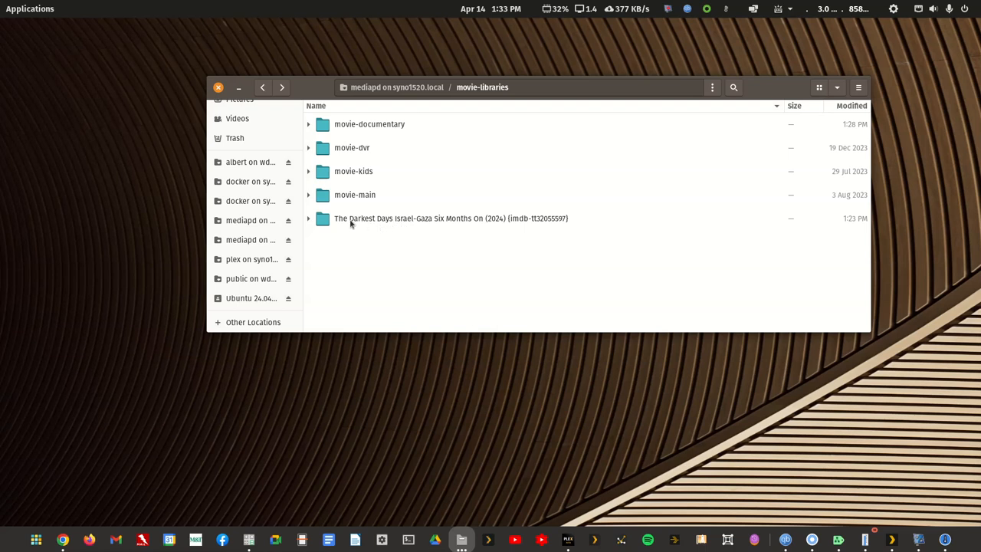
pyautogui.moveTo(347, 225)
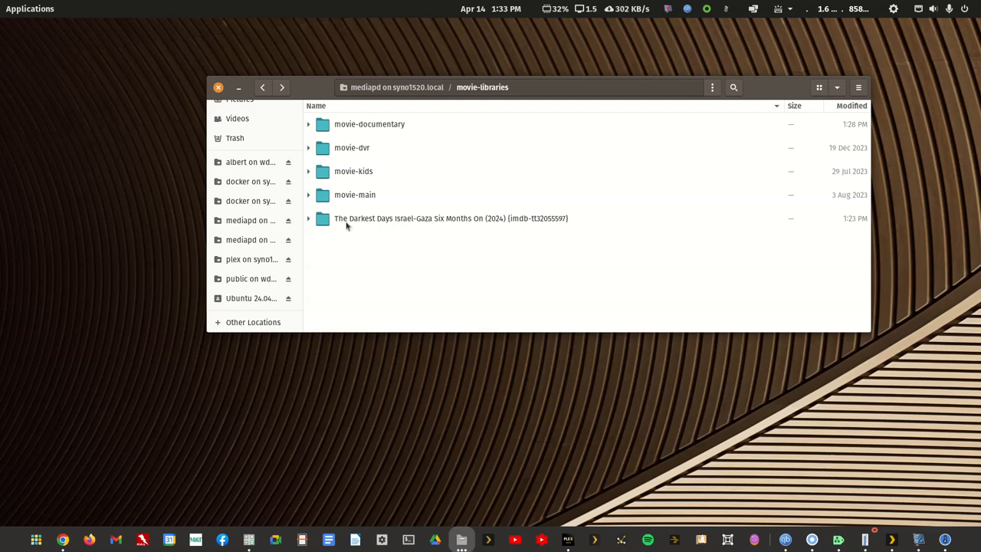
pyautogui.moveTo(355, 224)
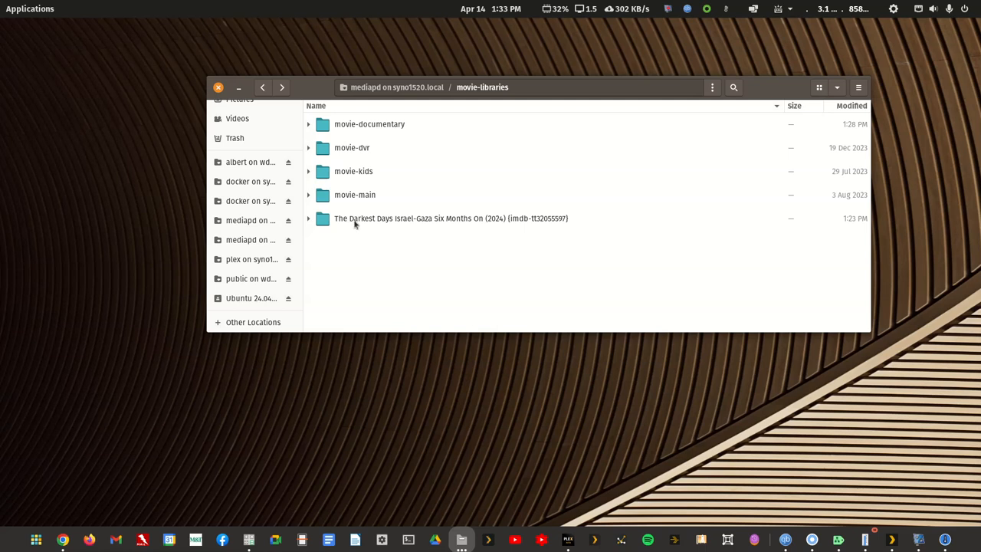
pyautogui.moveTo(516, 226)
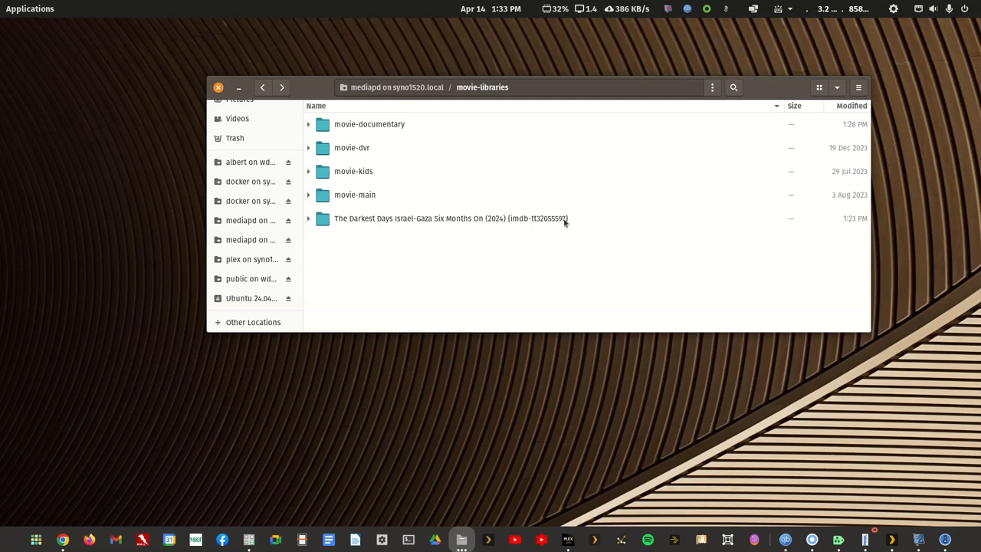
pyautogui.moveTo(560, 223)
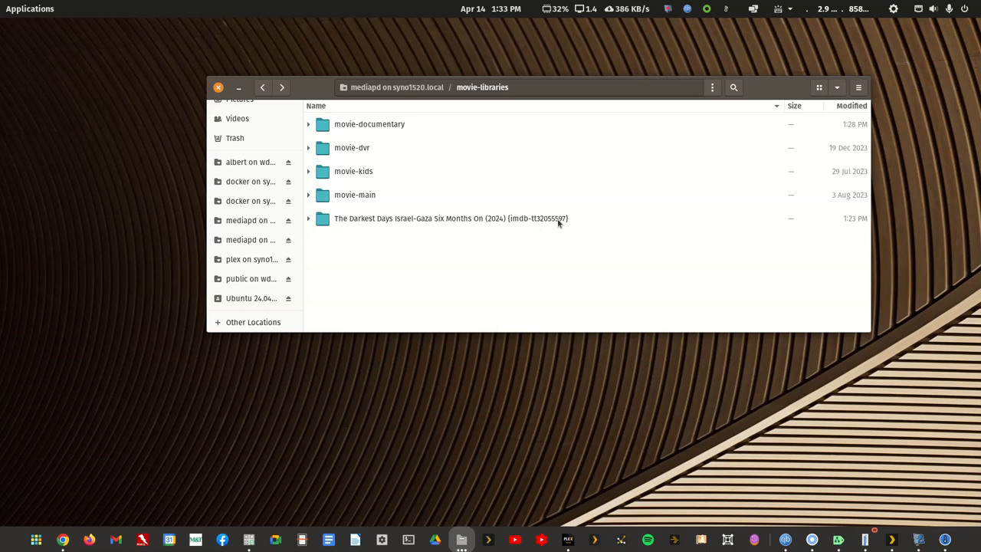
# Rename the documentary's .mkv to drop {imdb-tt32055597}, then return to movie-libraries.
pyautogui.doubleClick(450, 218)
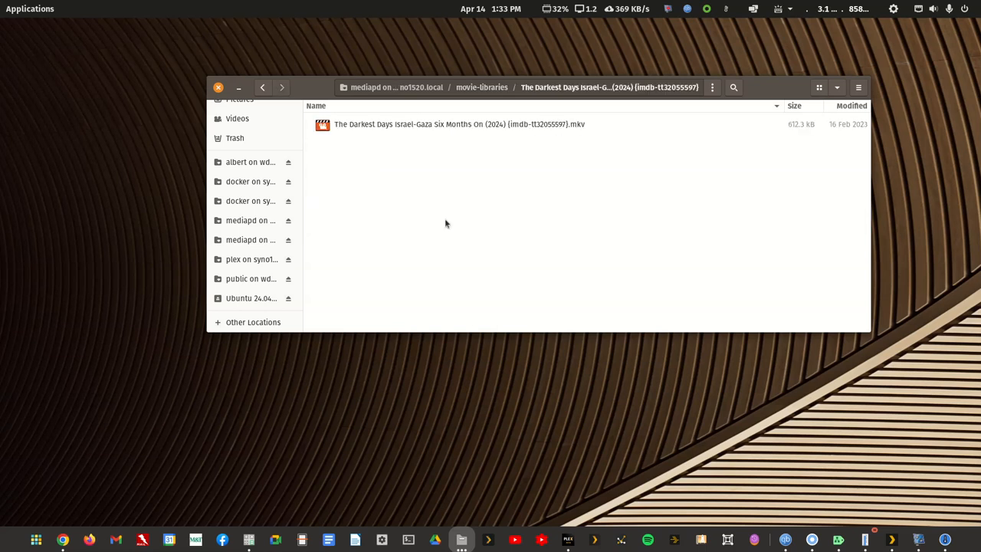
pyautogui.moveTo(522, 125)
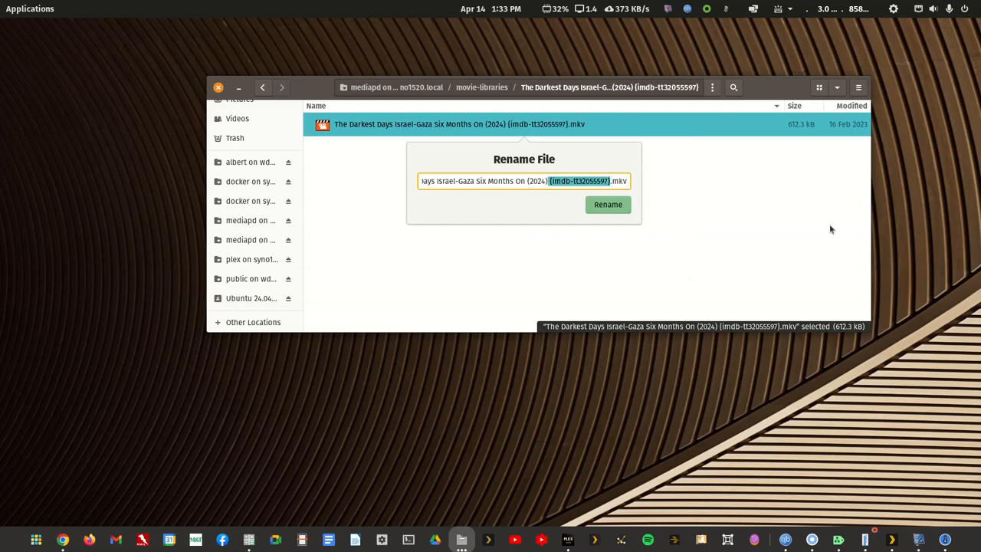
pyautogui.click(608, 204)
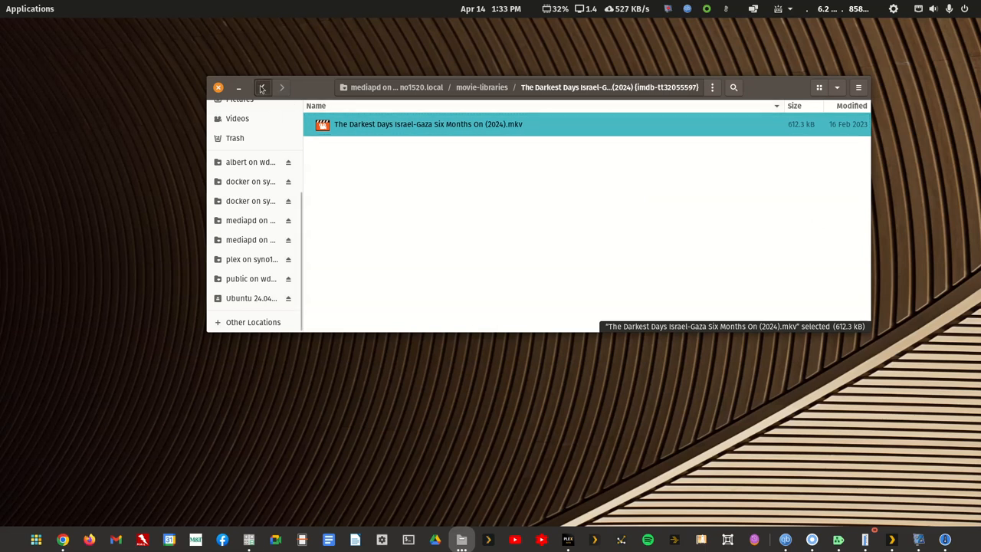
pyautogui.click(263, 87)
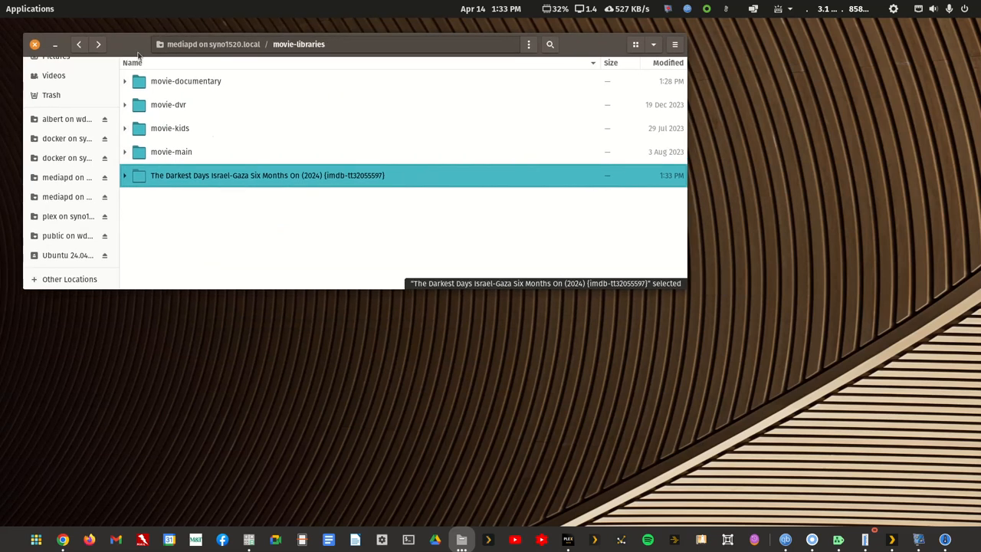
# Paste the Darkest Days folder into movie-documentary and check Plex's Movies Documentary library.
pyautogui.click(567, 540)
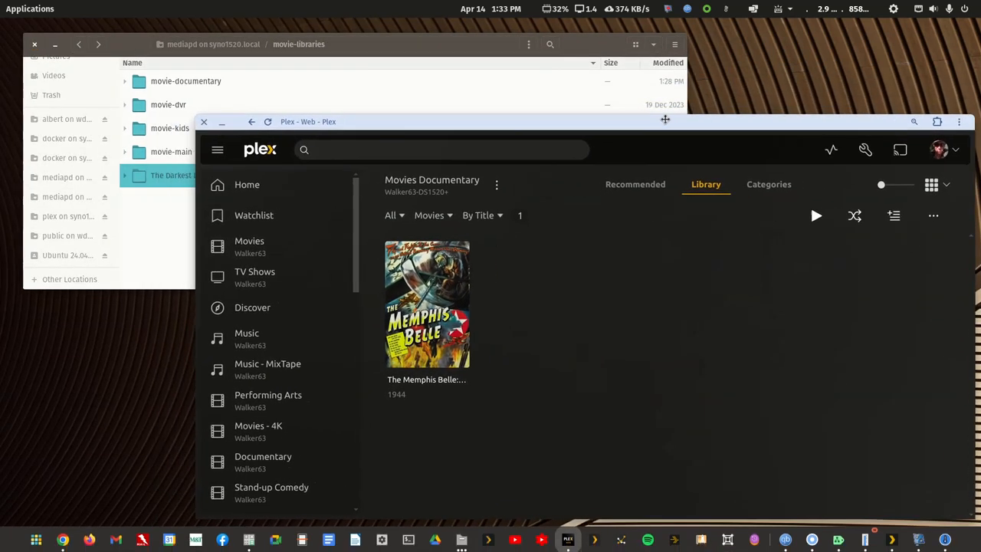
pyautogui.moveTo(249, 245)
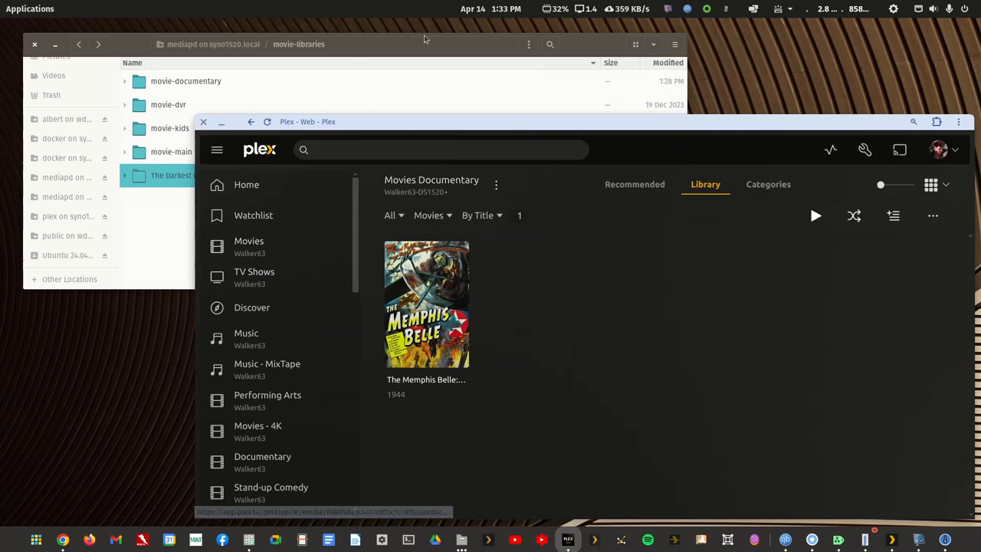
pyautogui.rightClick(201, 175)
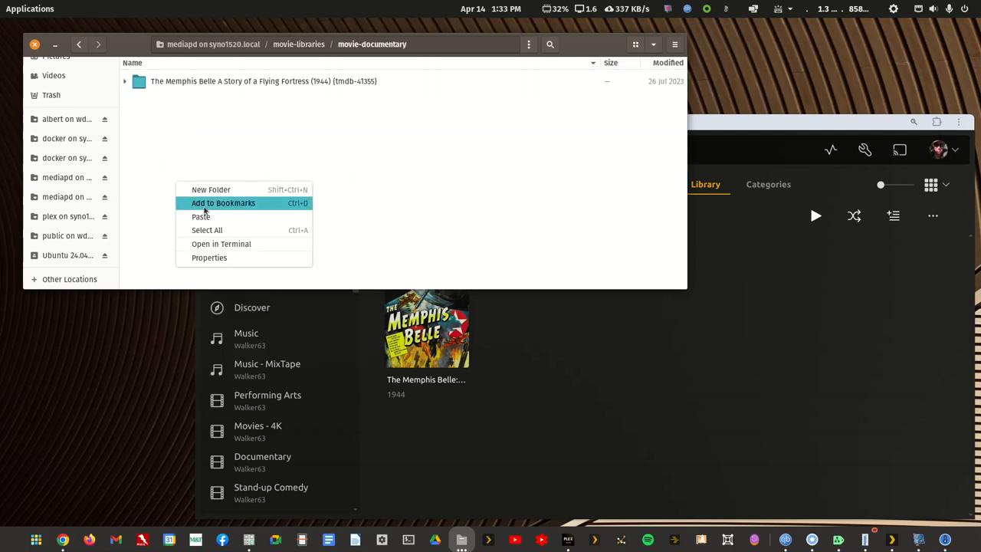
pyautogui.moveTo(206, 232)
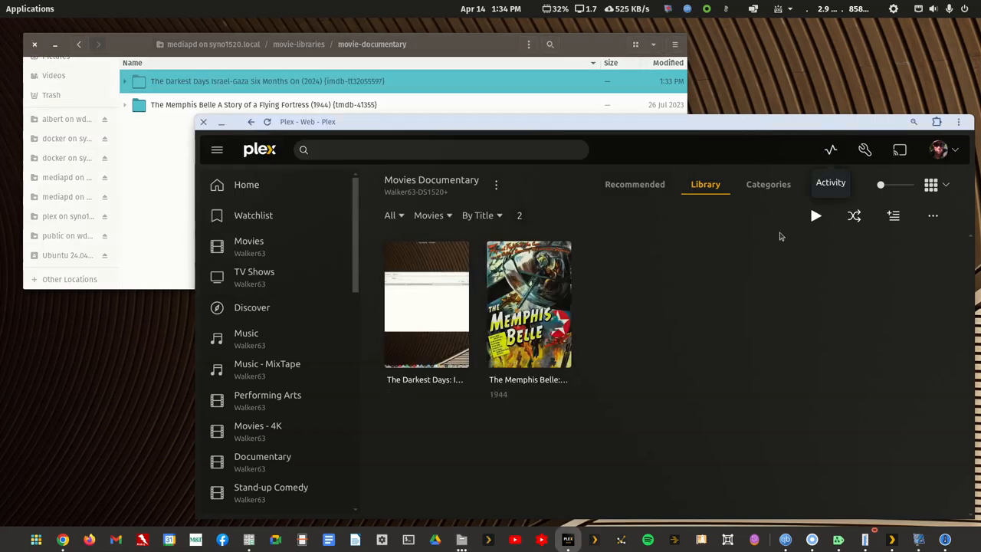
pyautogui.moveTo(427, 305)
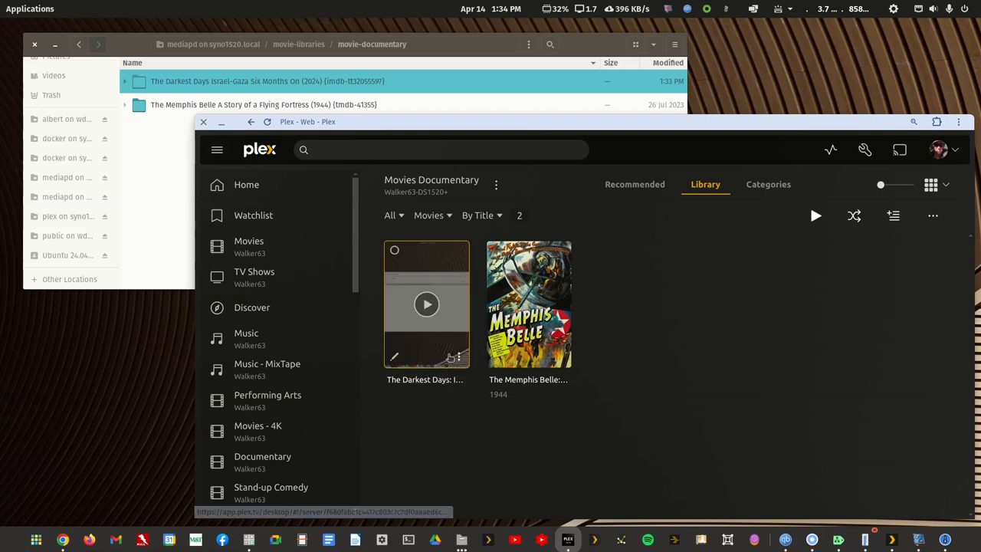
pyautogui.click(427, 304)
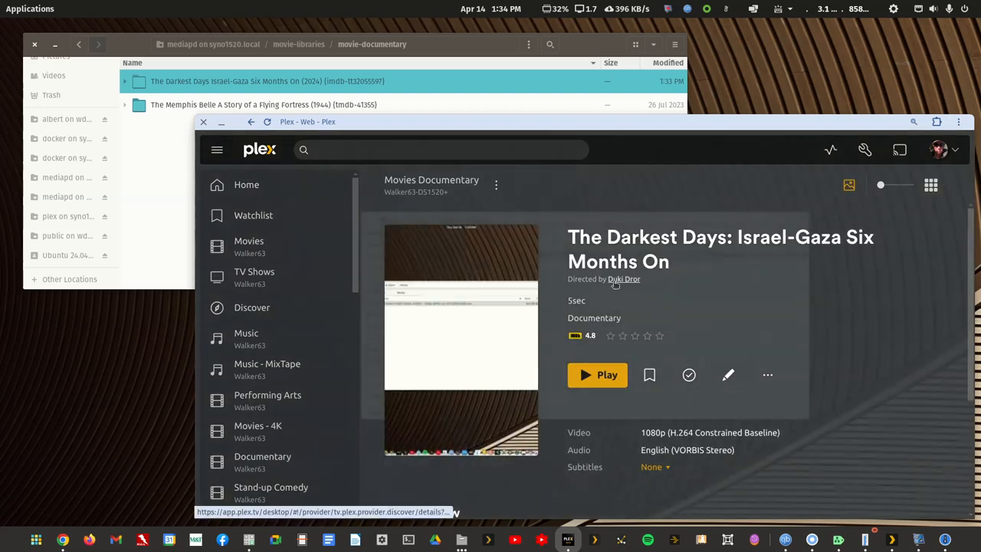
pyautogui.scroll(-3)
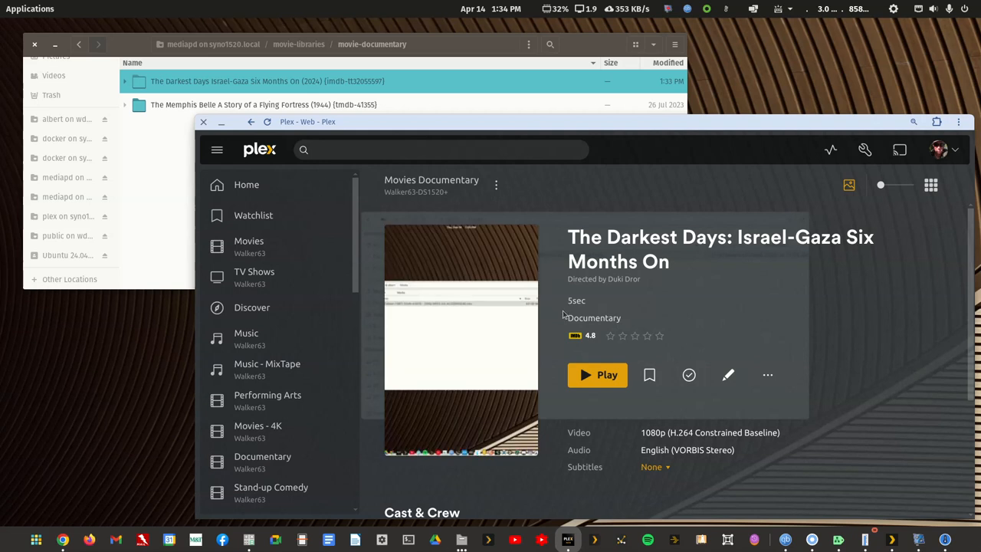
pyautogui.moveTo(635, 133)
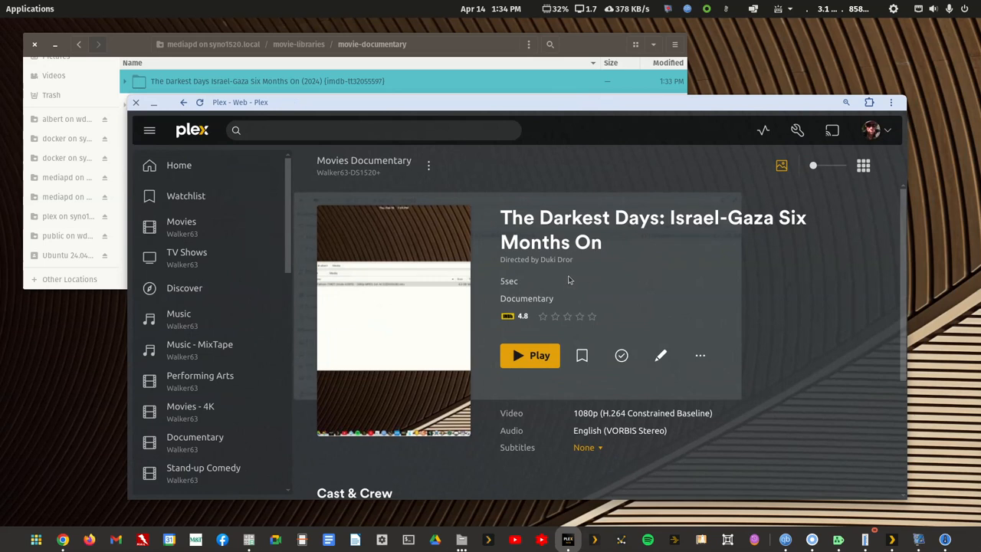
pyautogui.moveTo(608, 244)
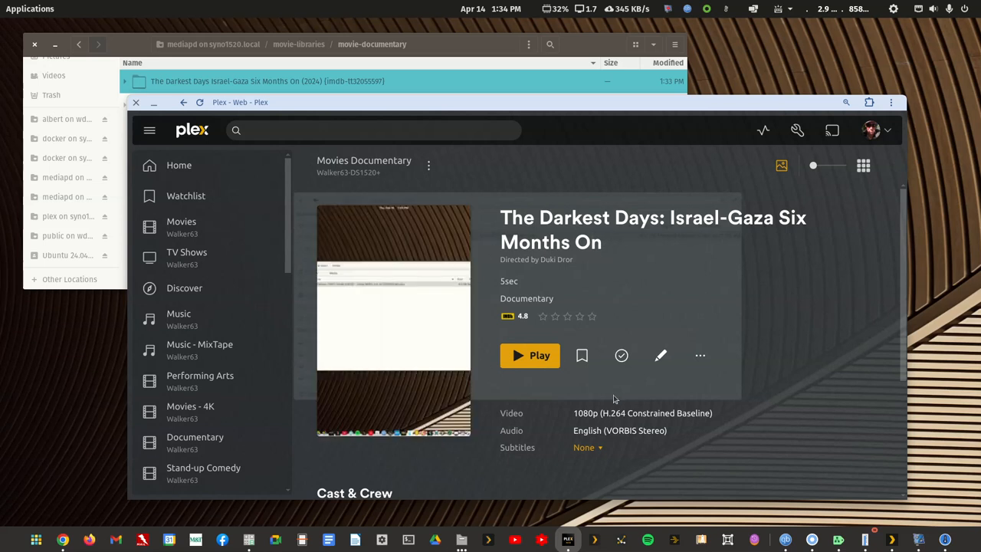
pyautogui.moveTo(661, 355)
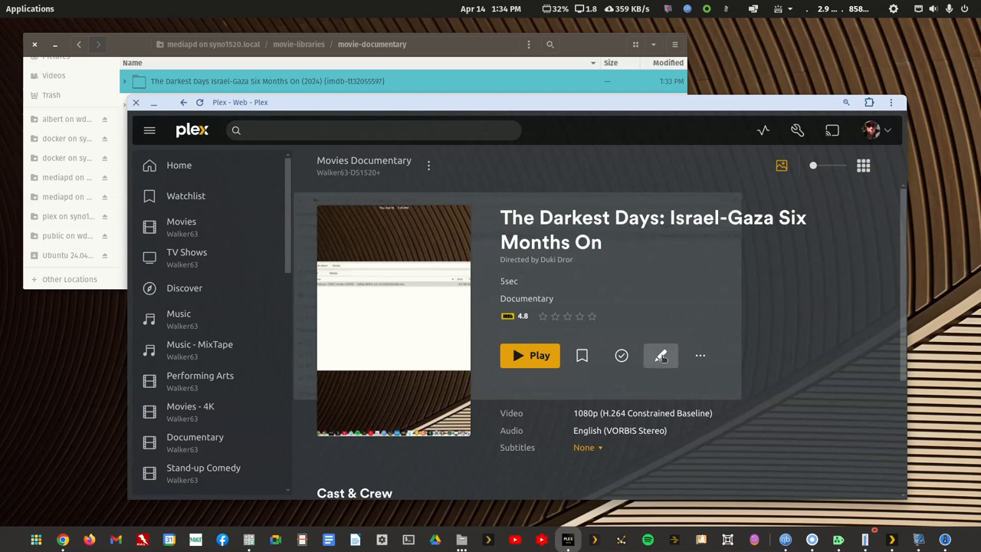
pyautogui.click(661, 356)
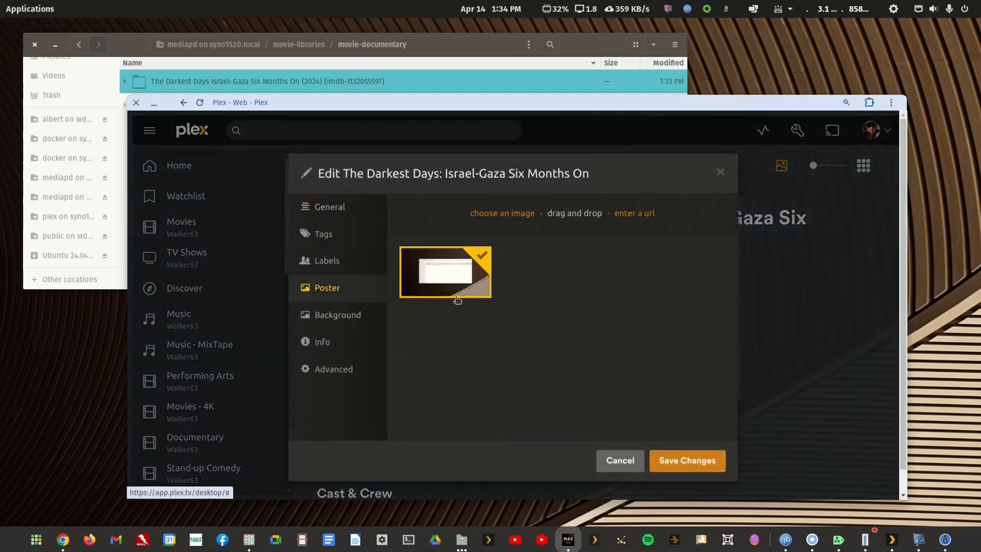
pyautogui.click(337, 314)
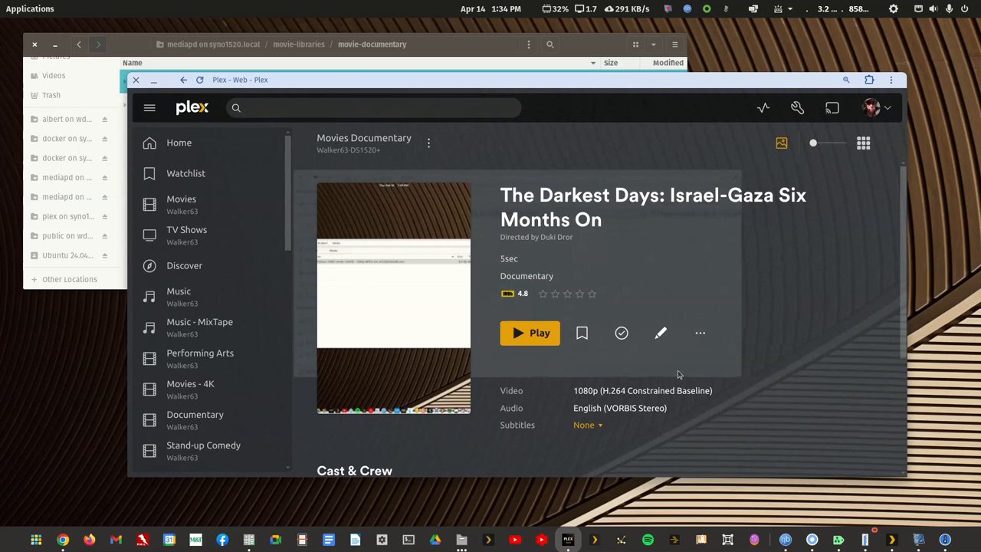
pyautogui.moveTo(671, 374)
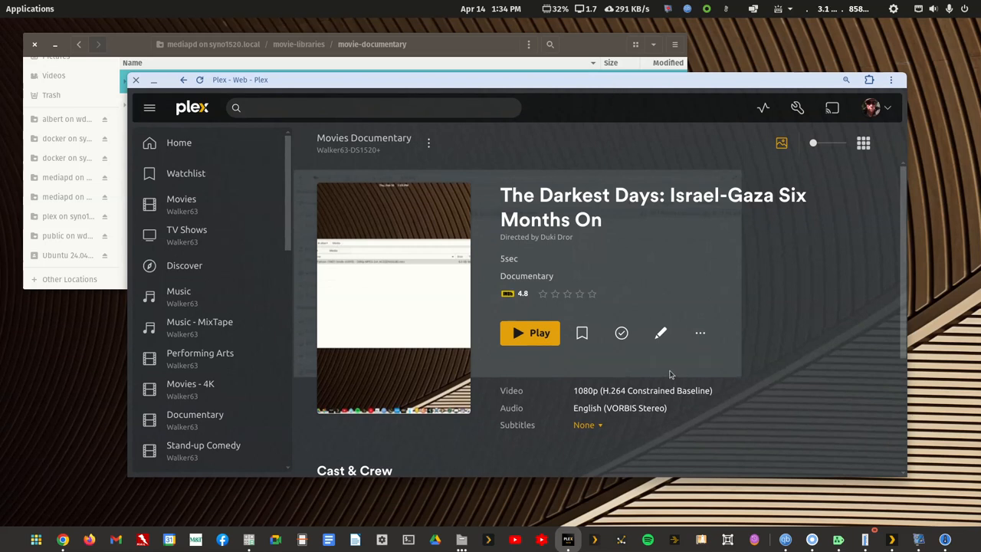
pyautogui.moveTo(665, 368)
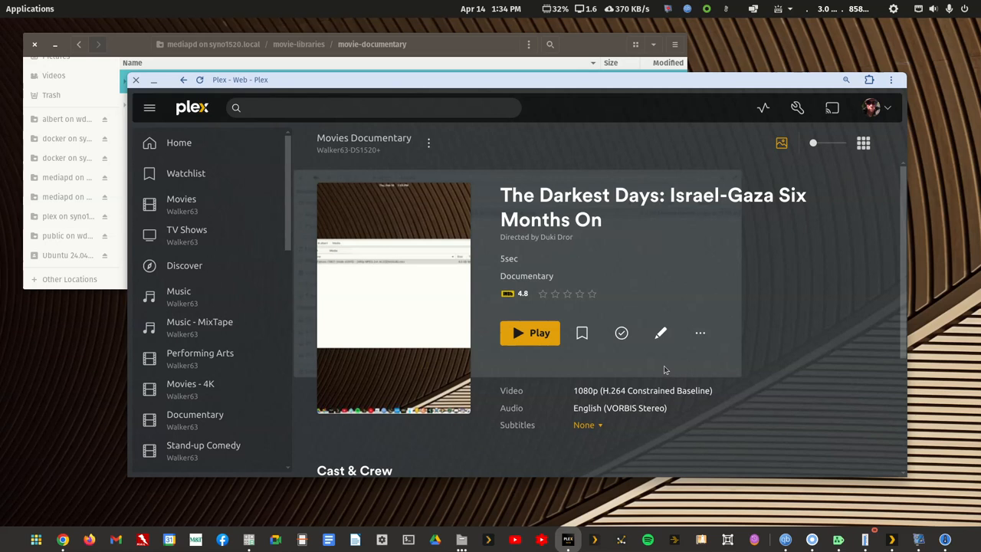
pyautogui.moveTo(661, 333)
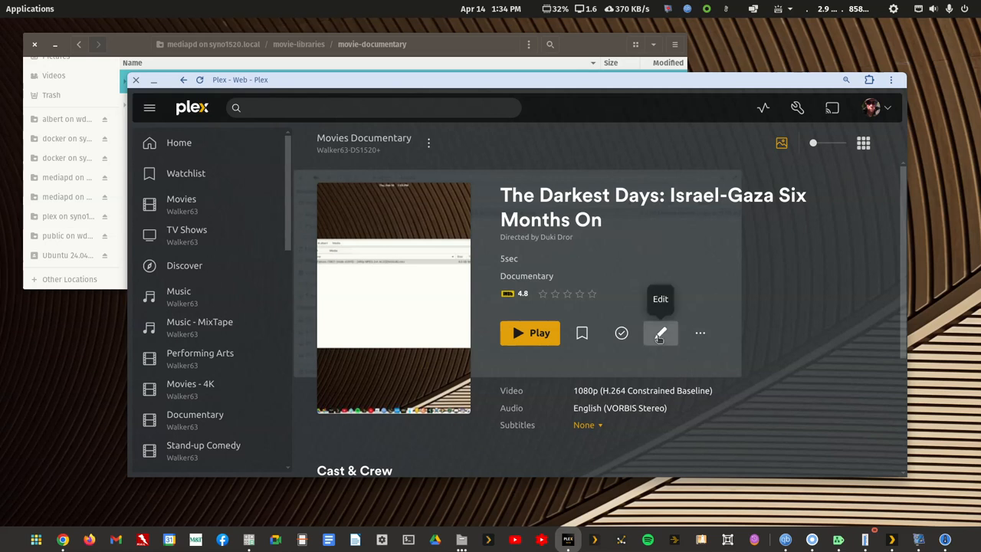
pyautogui.click(700, 333)
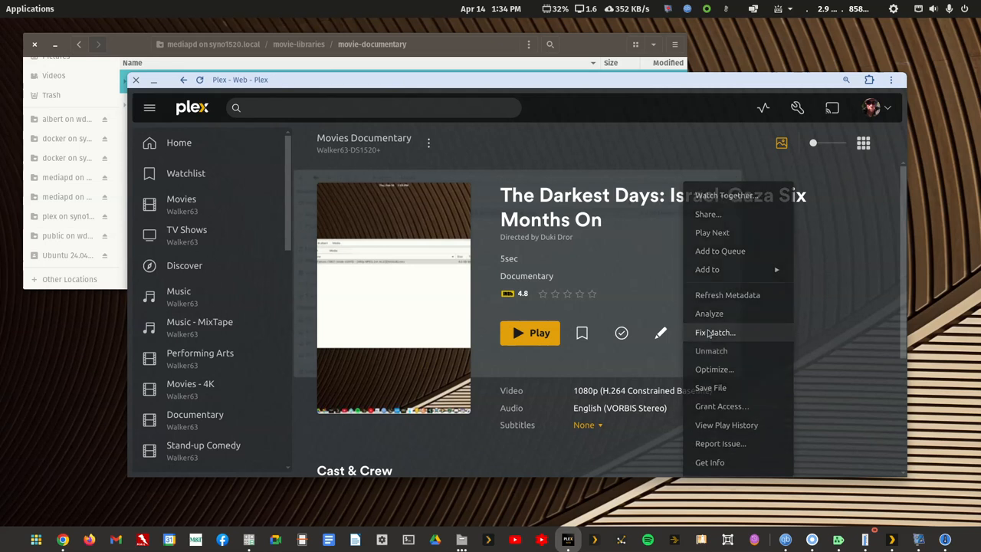
pyautogui.click(714, 332)
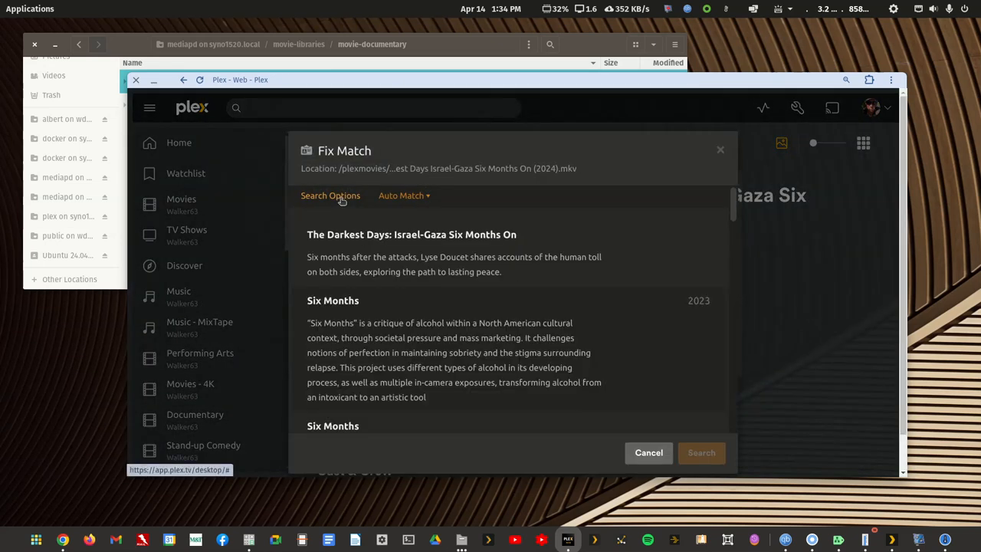
pyautogui.click(330, 195)
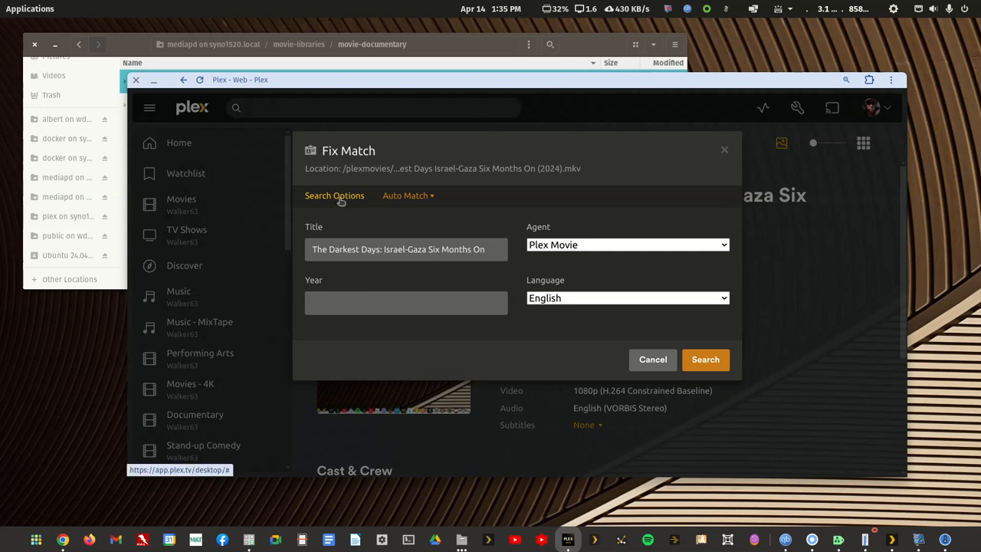
pyautogui.click(705, 360)
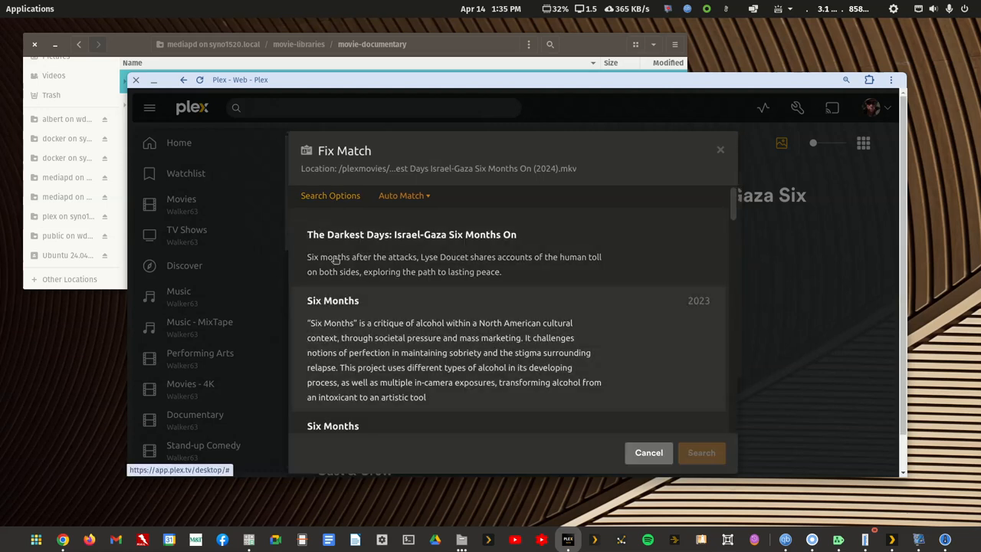
pyautogui.moveTo(526, 237)
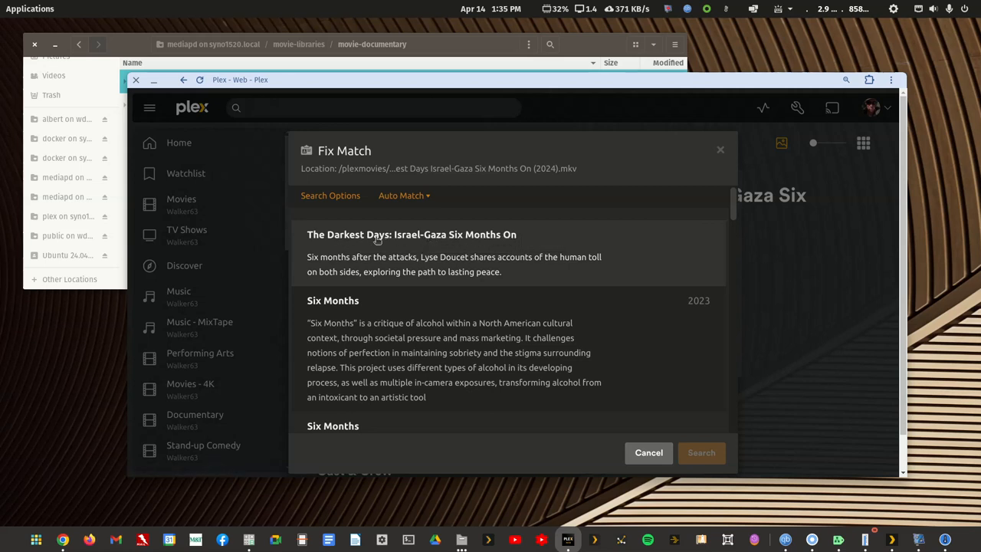
pyautogui.moveTo(438, 238)
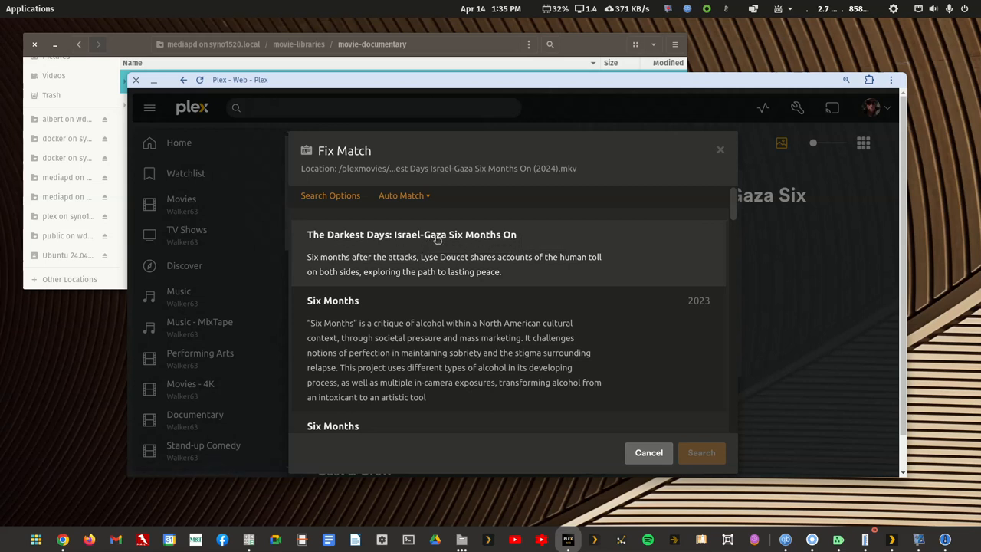
pyautogui.moveTo(444, 250)
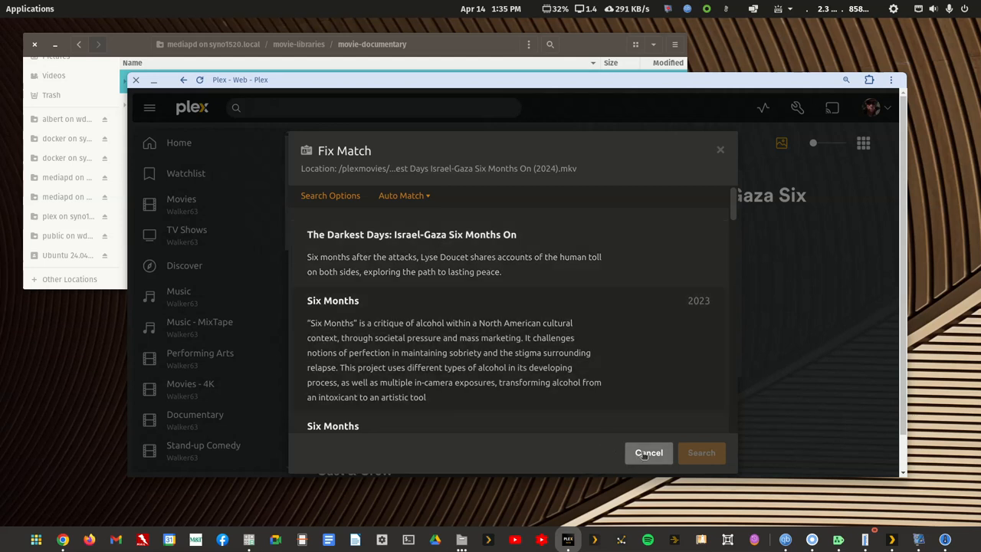
pyautogui.click(648, 453)
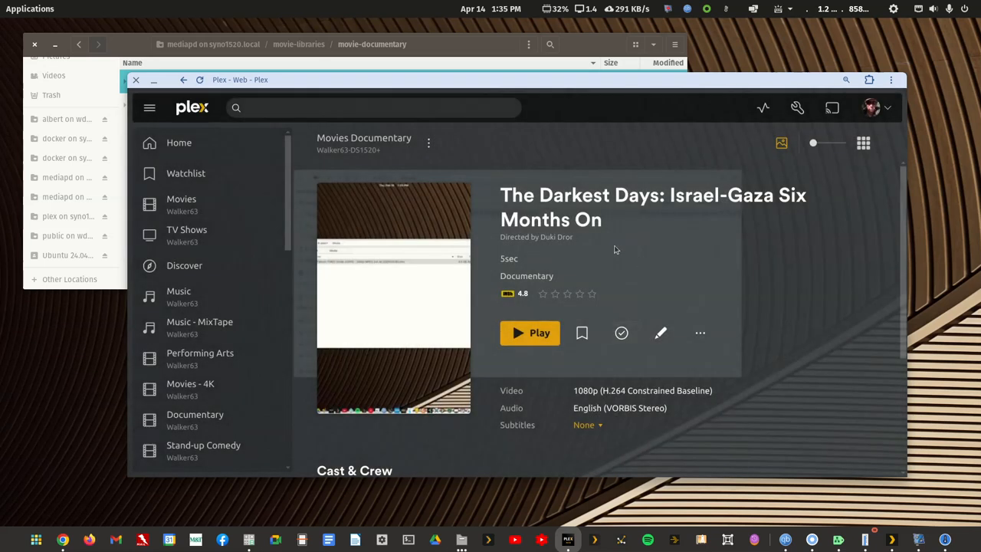
# Open the Darkest Days folder to confirm its .mkv has no IMDb ID.
pyautogui.click(135, 80)
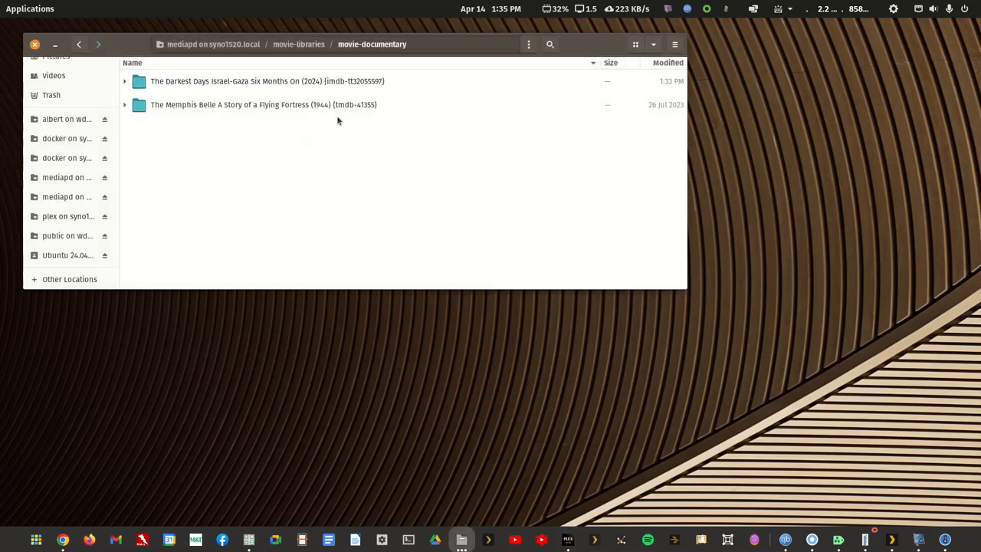
pyautogui.moveTo(334, 86)
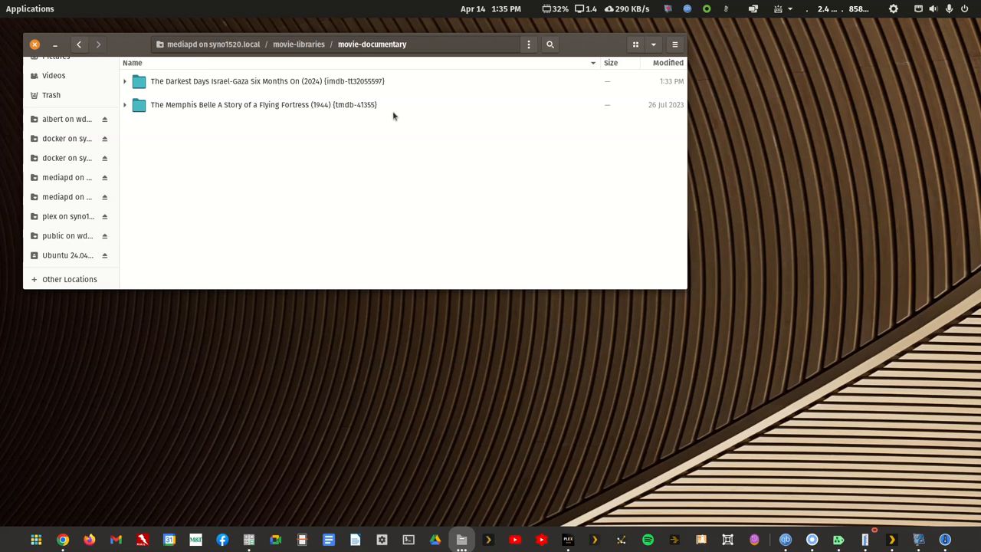
pyautogui.moveTo(362, 111)
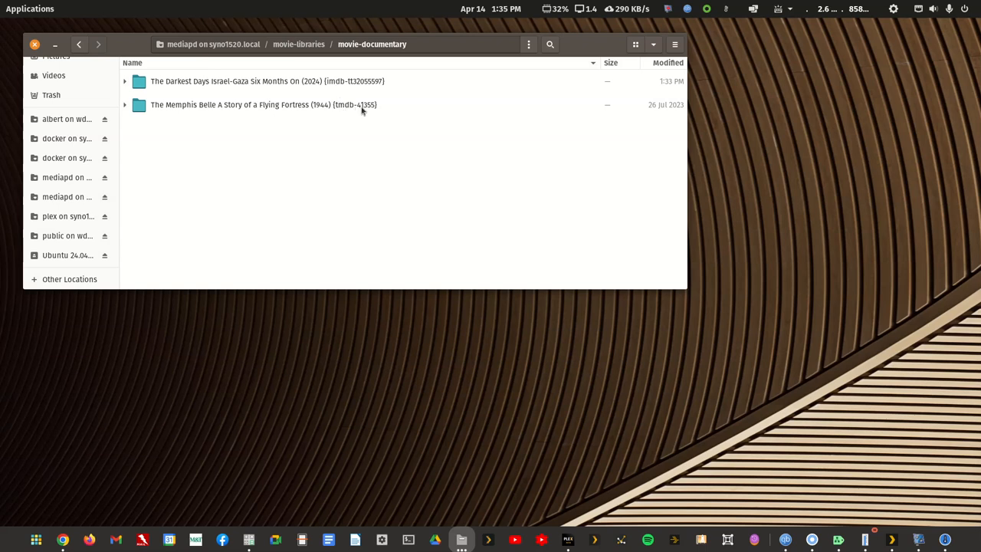
pyautogui.moveTo(344, 85)
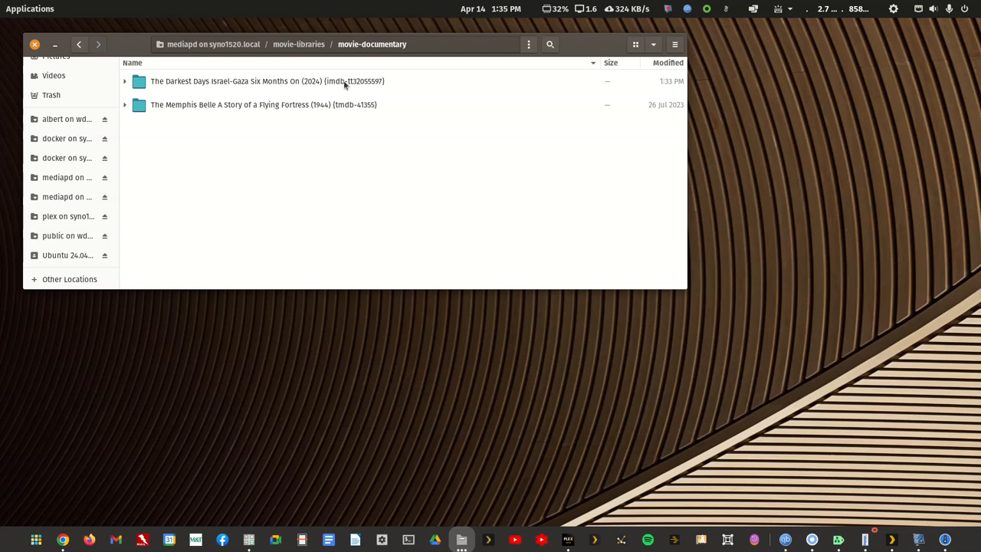
pyautogui.moveTo(348, 91)
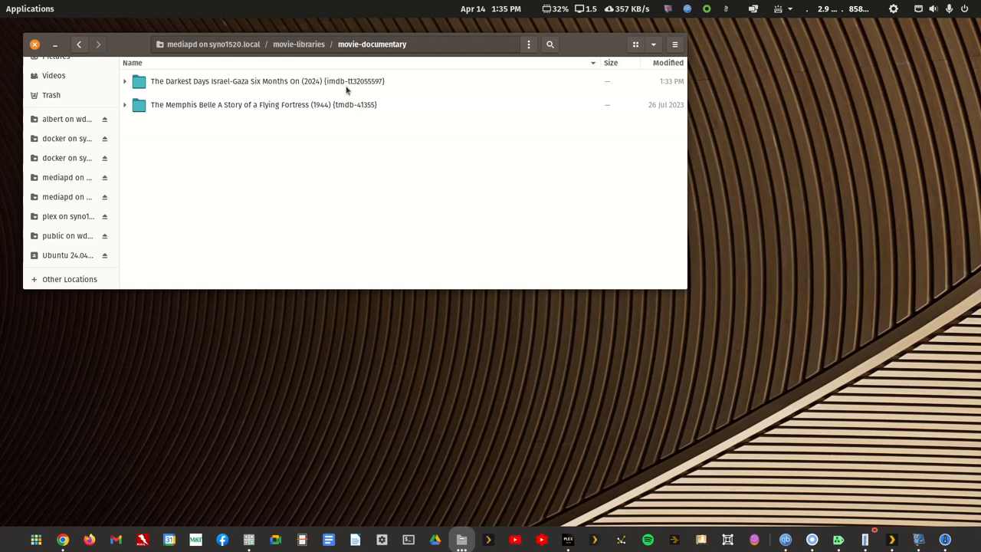
pyautogui.moveTo(337, 109)
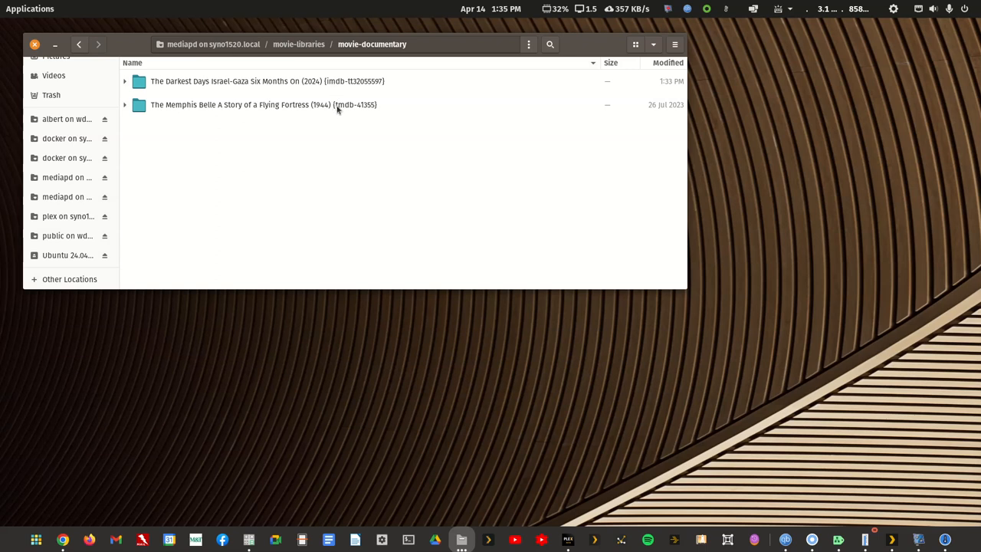
pyautogui.moveTo(331, 82)
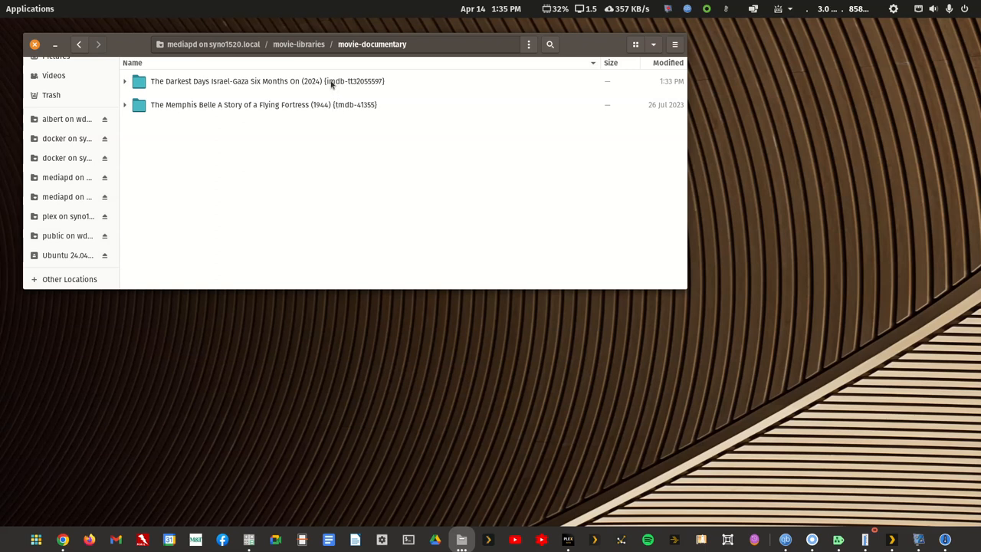
pyautogui.moveTo(336, 86)
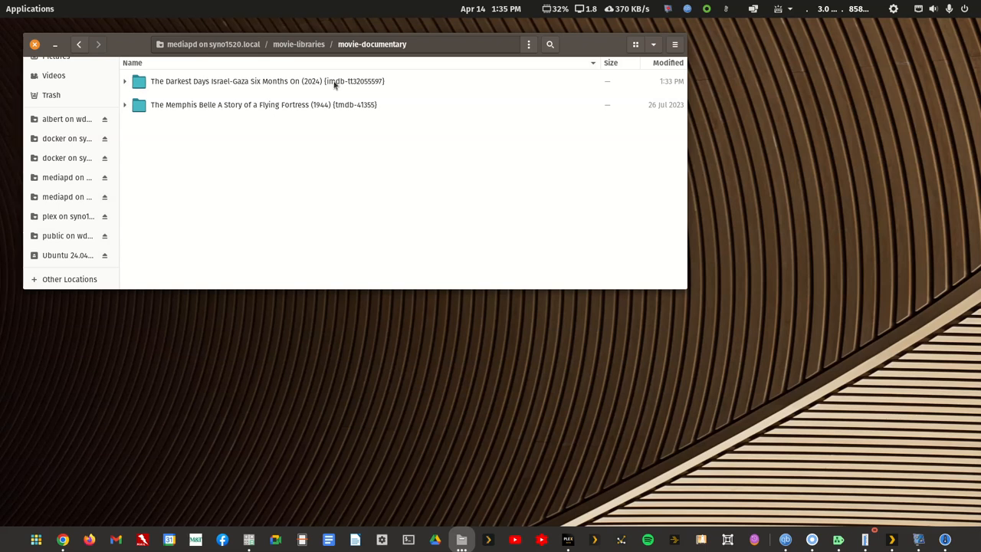
pyautogui.moveTo(326, 84)
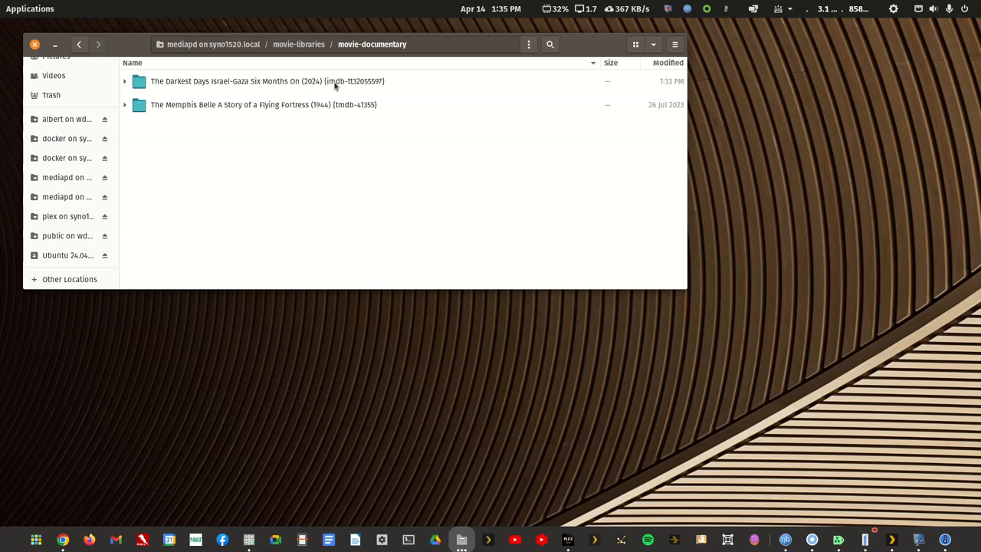
pyautogui.moveTo(335, 109)
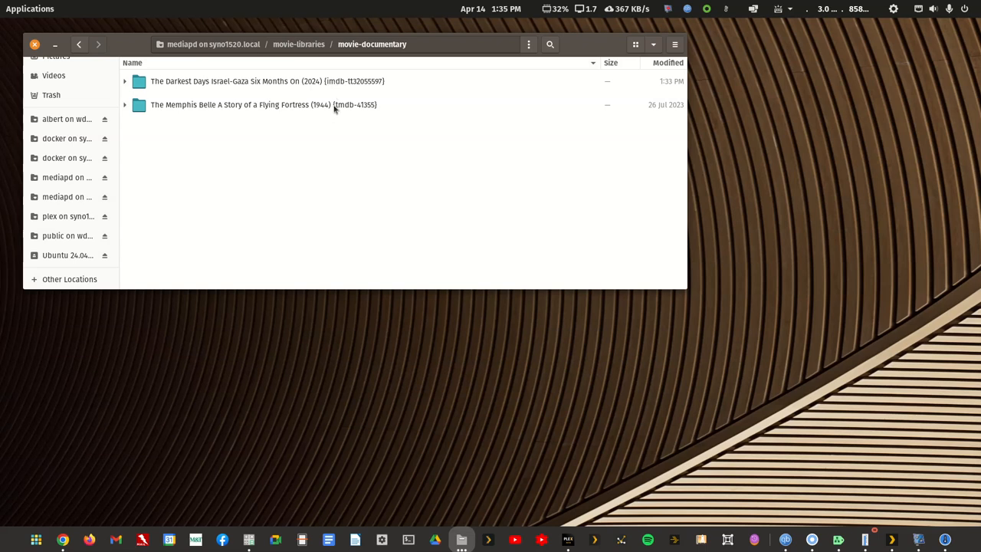
pyautogui.doubleClick(263, 104)
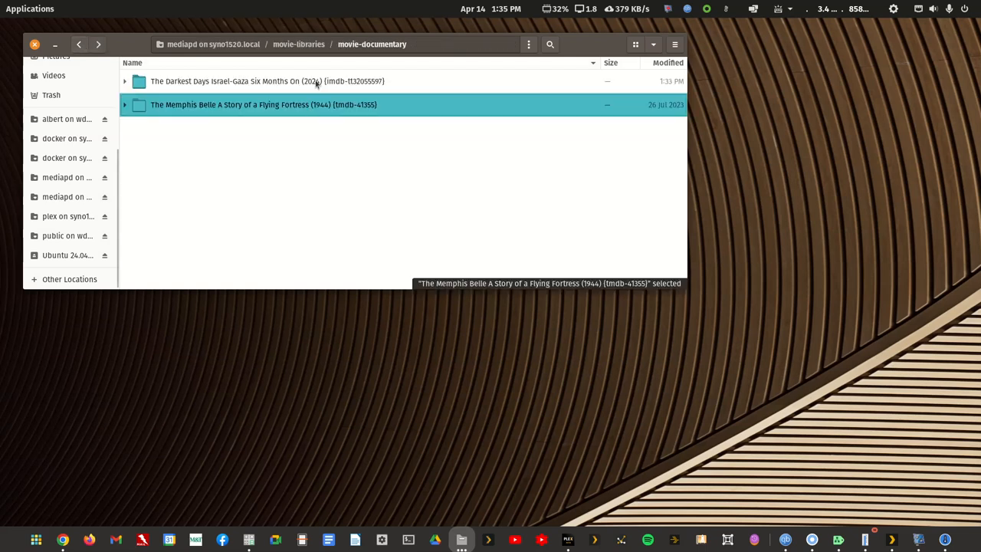
pyautogui.doubleClick(230, 82)
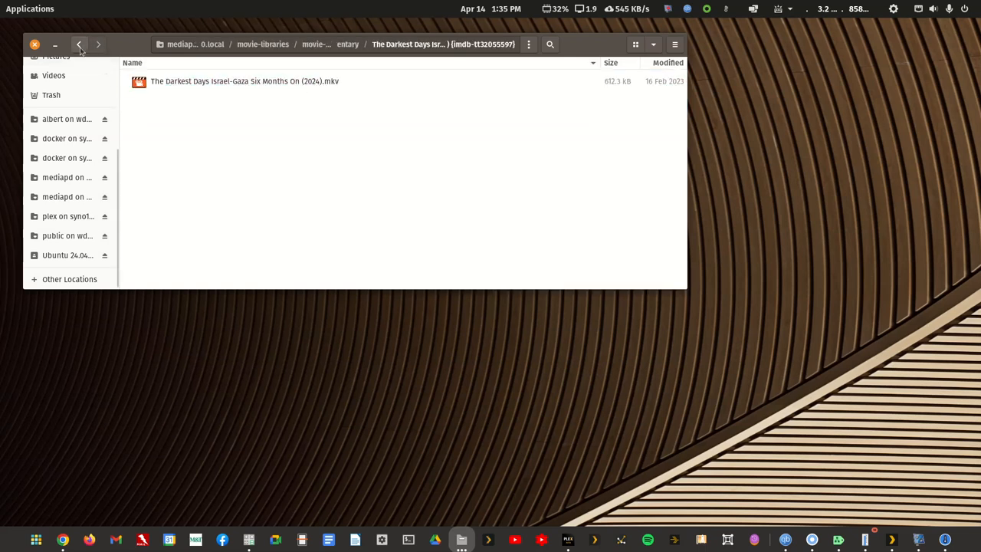
pyautogui.click(80, 44)
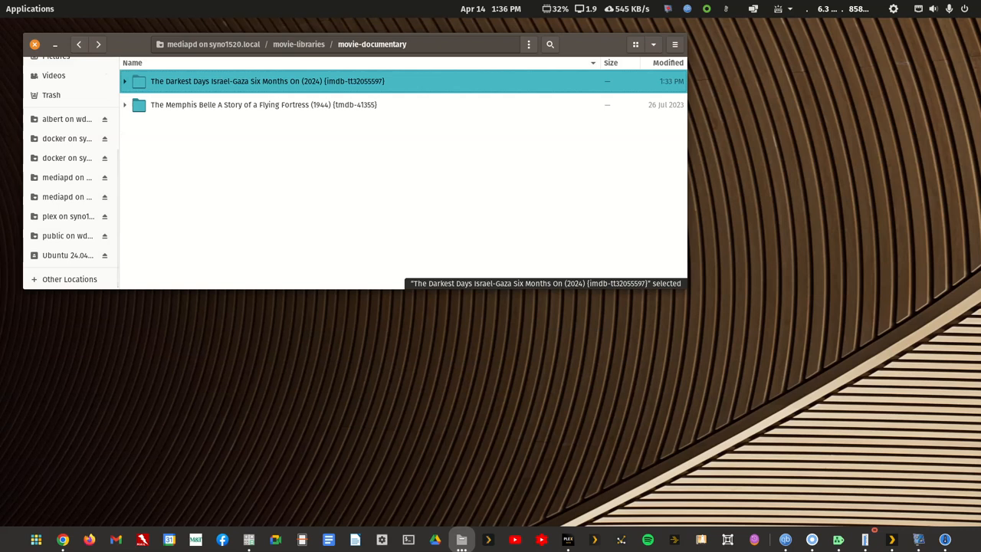